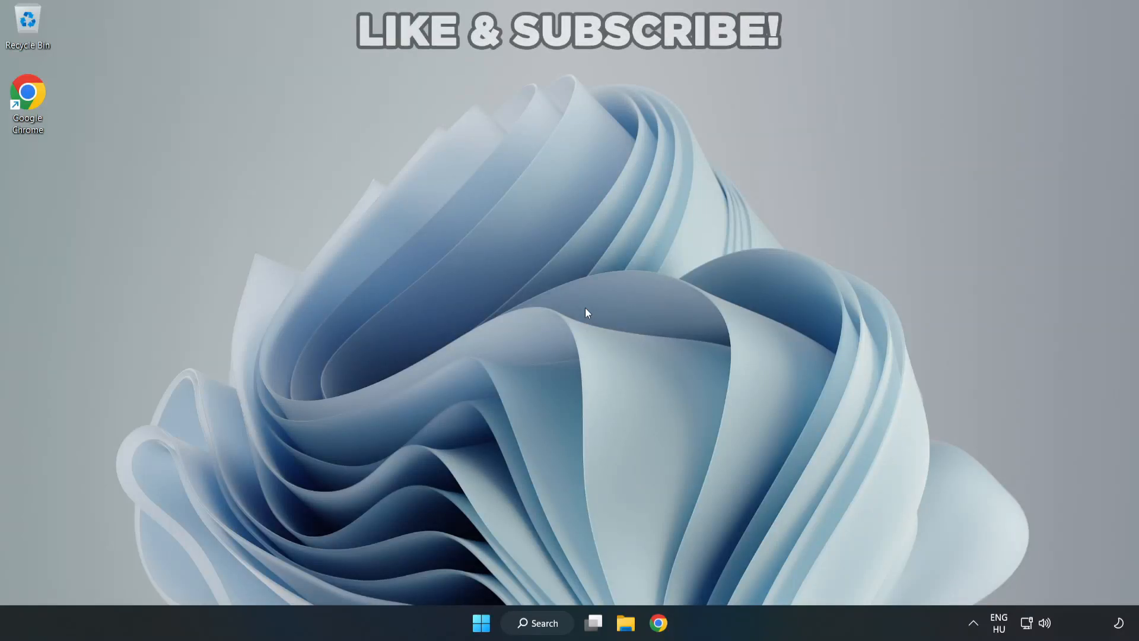
mouse_move(626, 318)
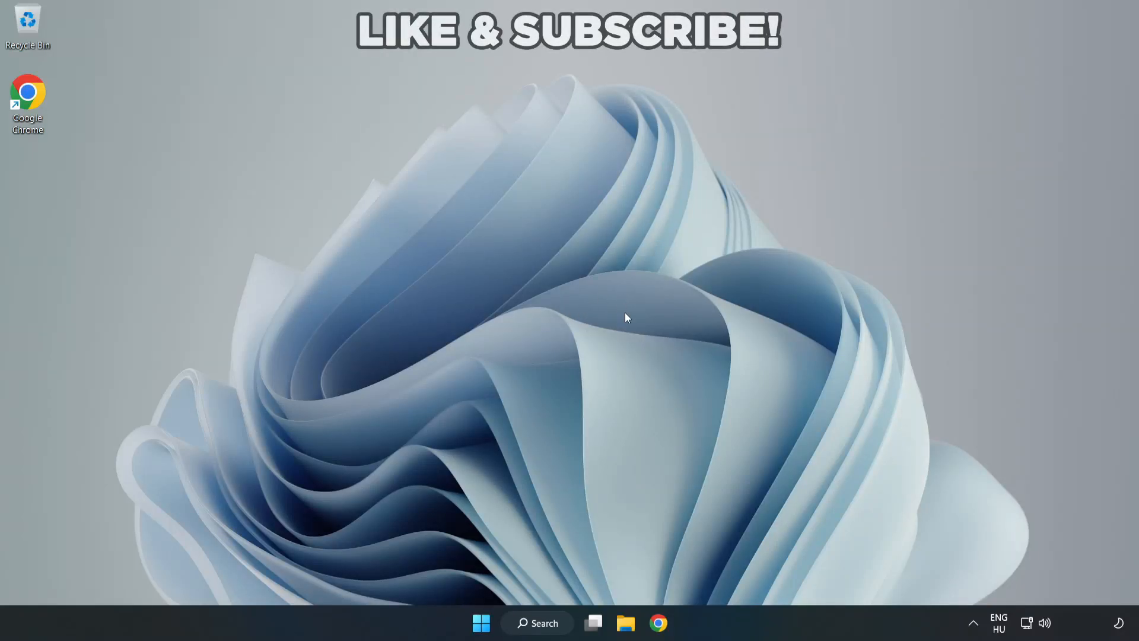
mouse_move(1048, 623)
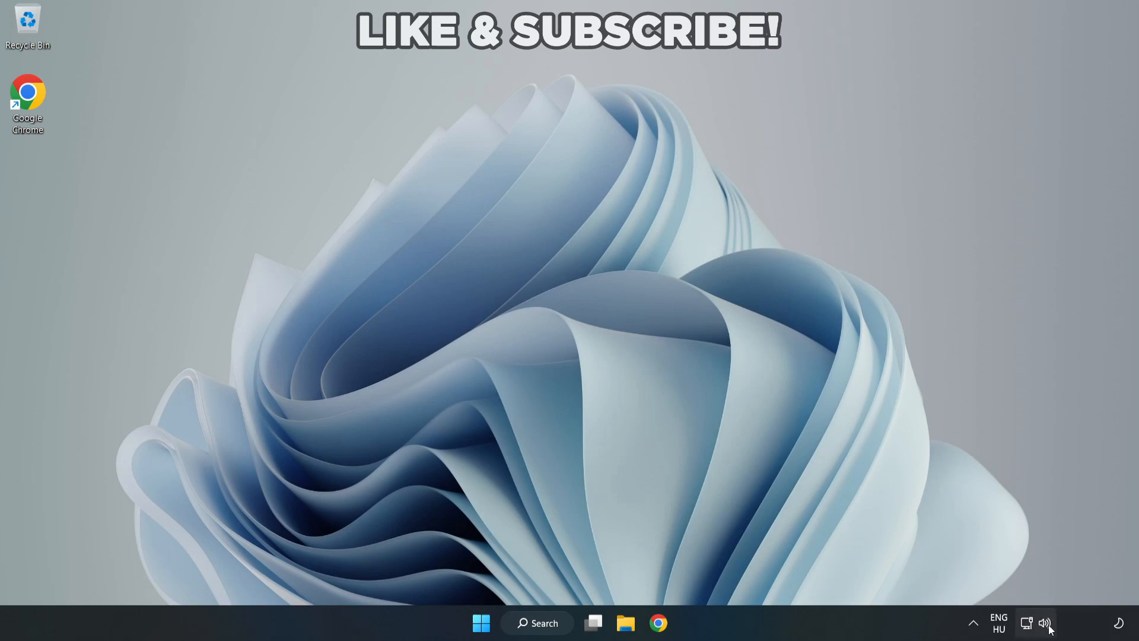
Step: Switch the sound output to Speakers (High Definition Audio Device) from the taskbar volume panel, then close it
click(1044, 623)
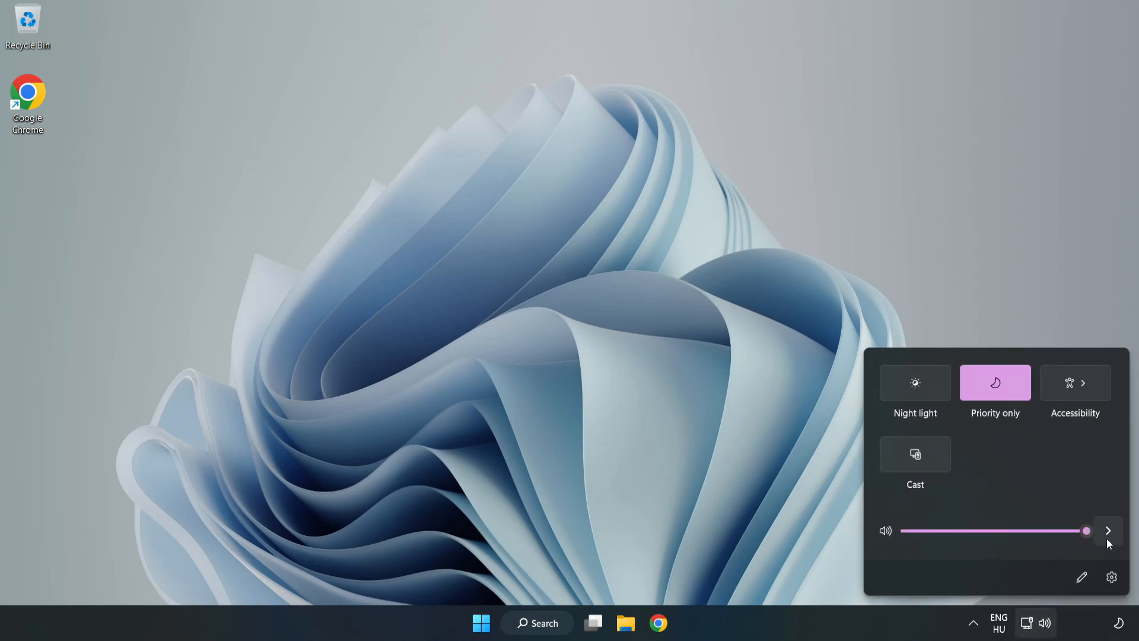
mouse_move(1106, 530)
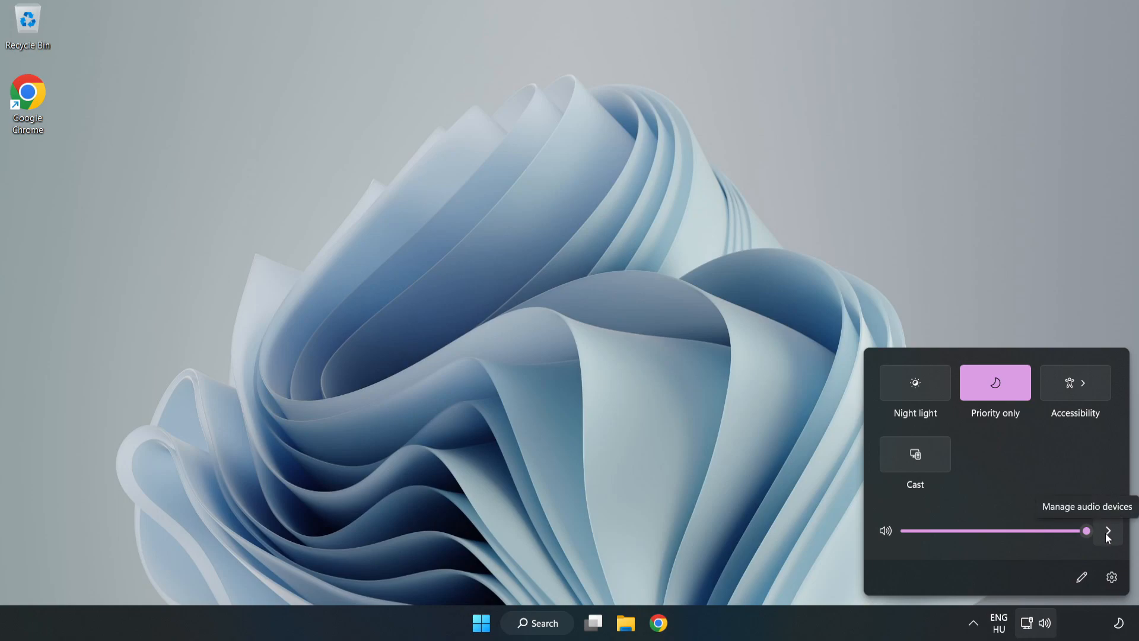
click(1107, 531)
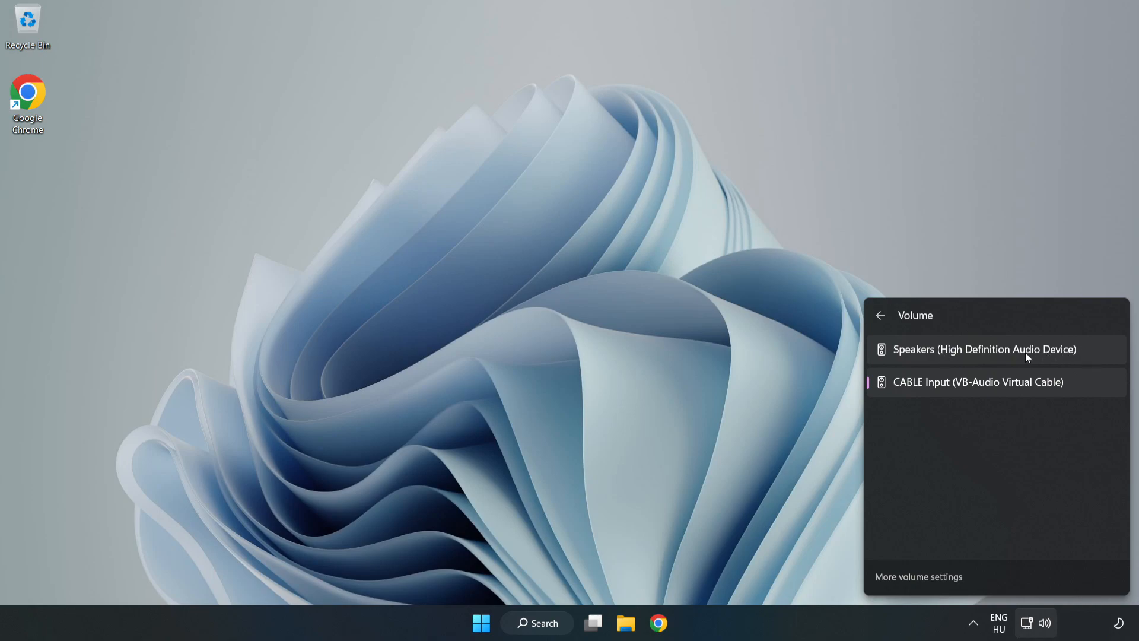
click(983, 349)
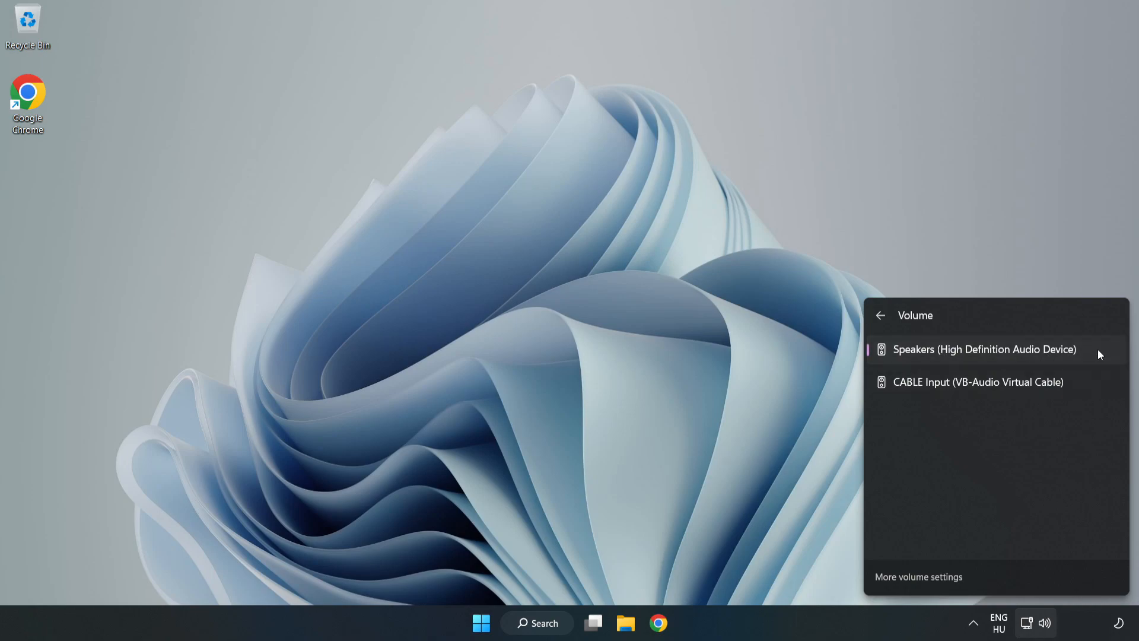
mouse_move(552, 311)
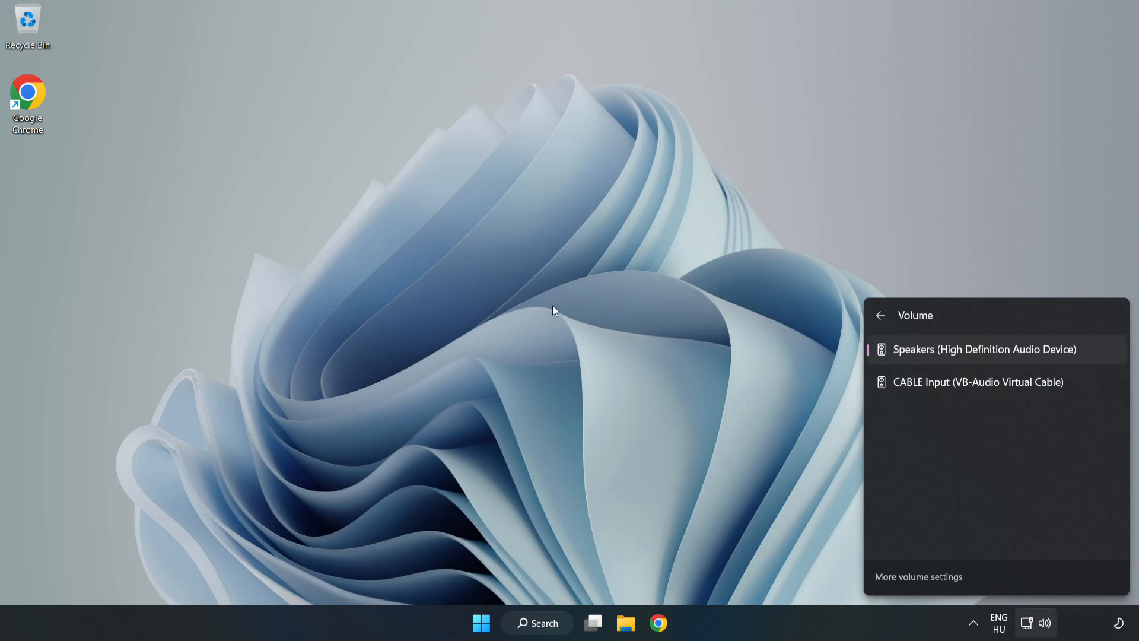
click(555, 311)
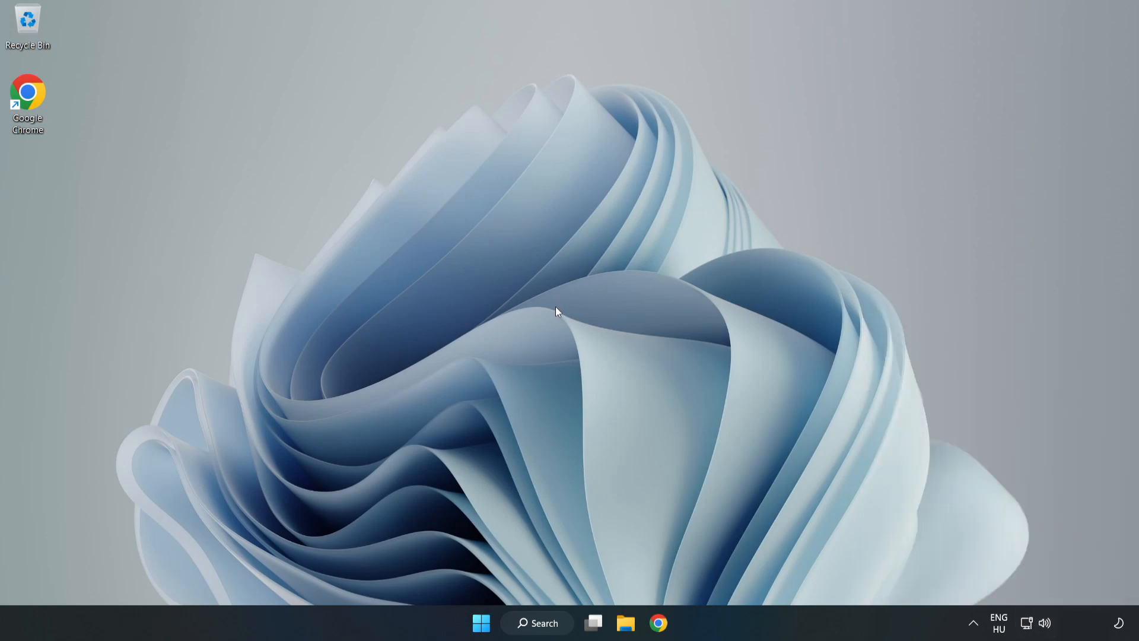
mouse_move(1044, 623)
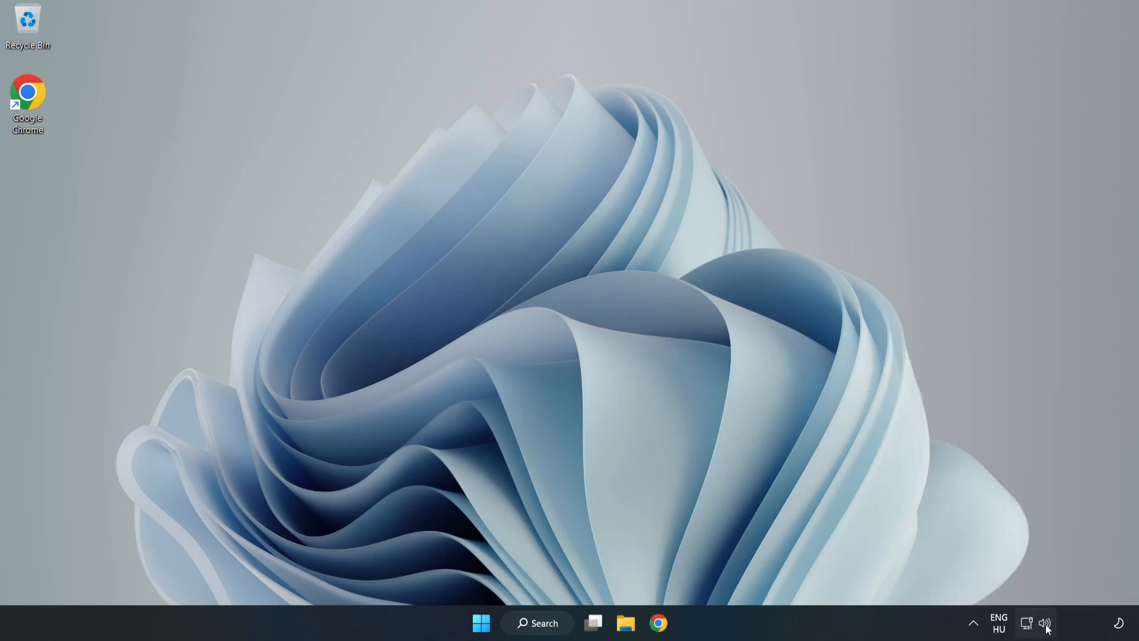
Step: Reset all sound devices and app volumes to recommended defaults in the Volume mixer, then close it
right_click(1044, 623)
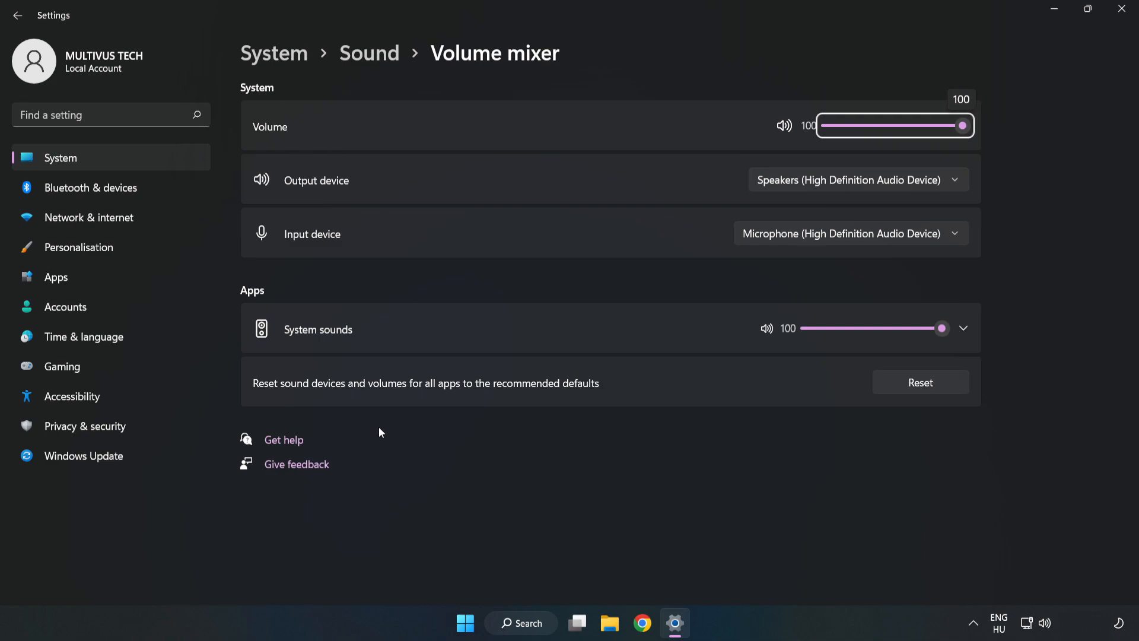
mouse_move(655, 386)
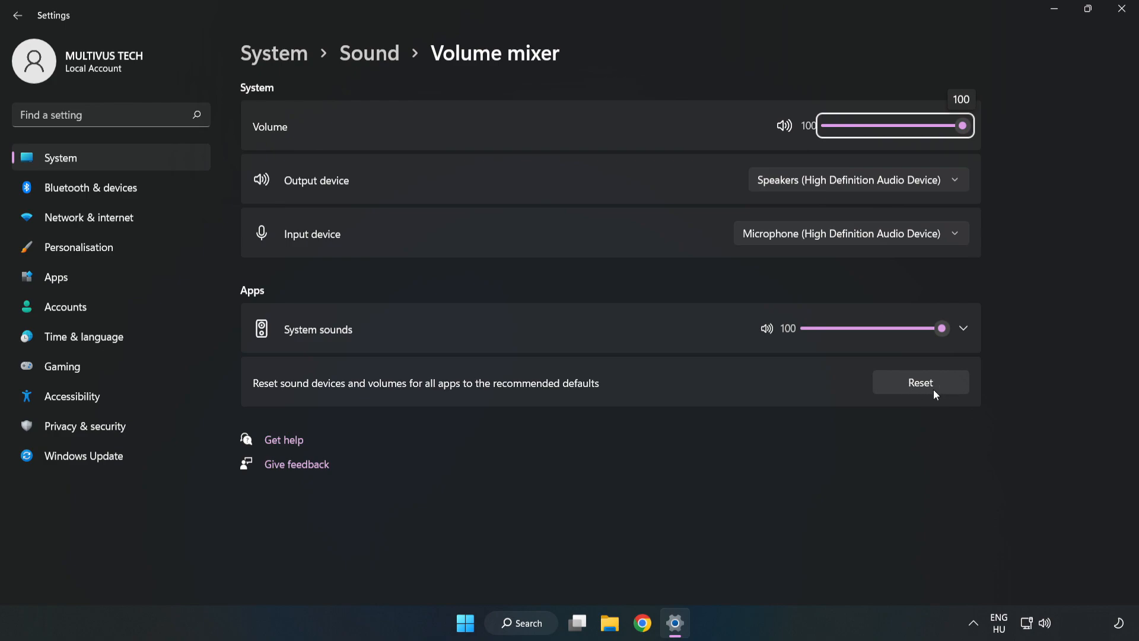
click(919, 382)
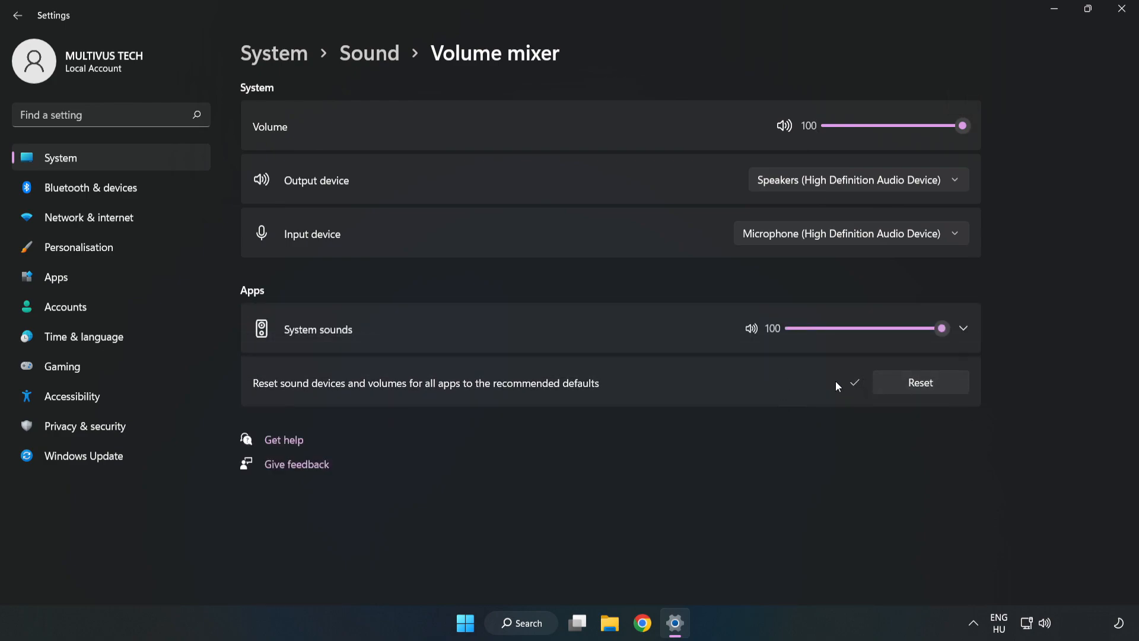
mouse_move(1105, 23)
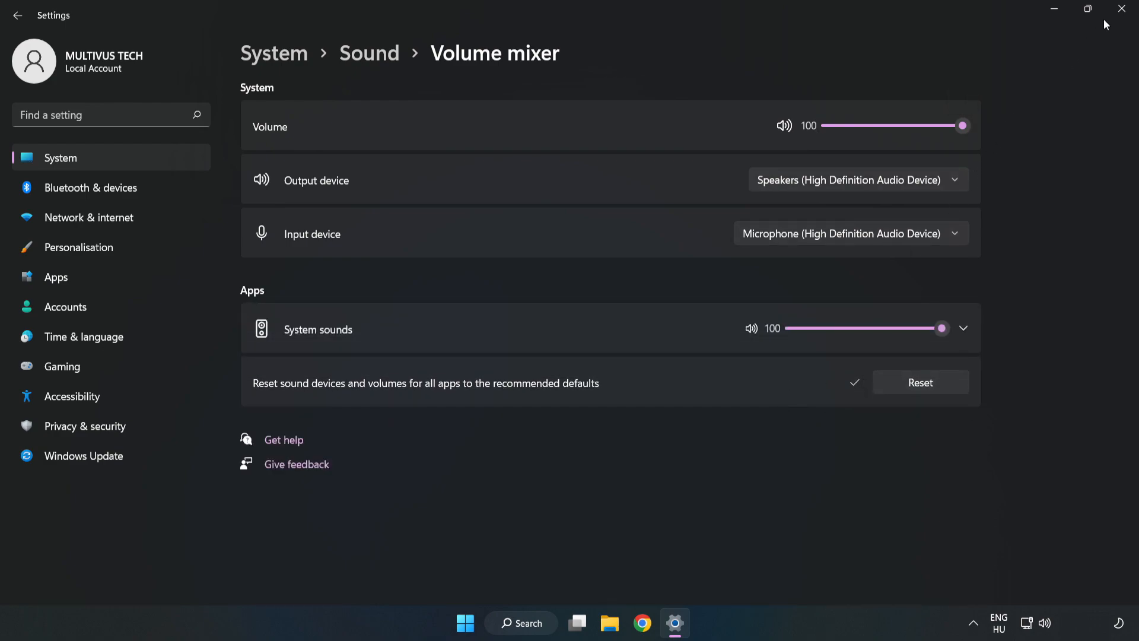
click(1121, 9)
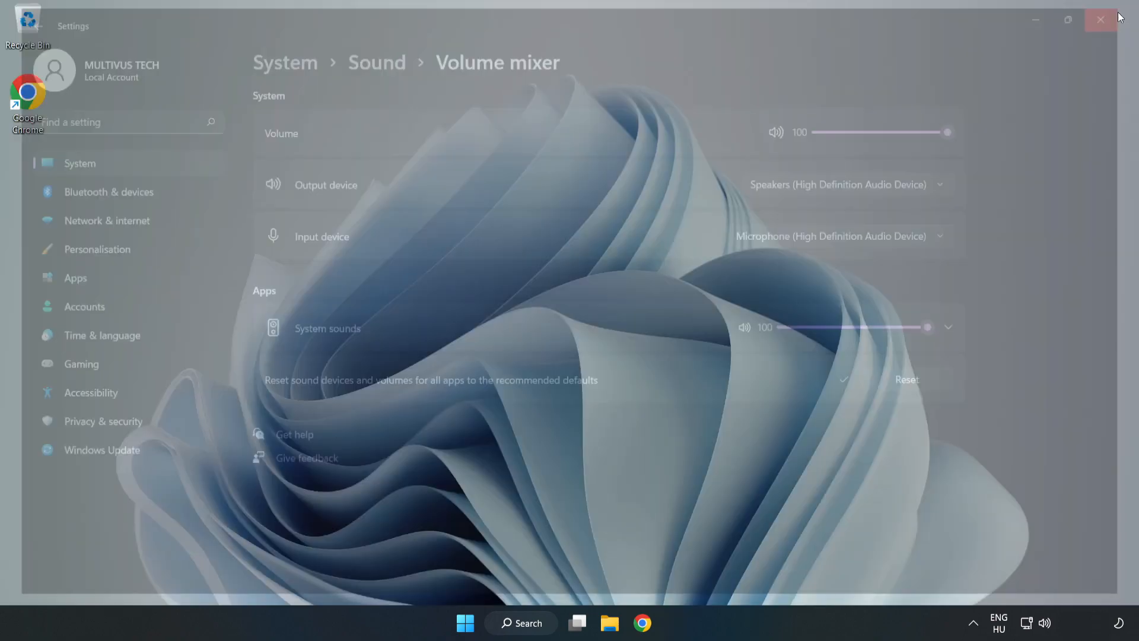
click(1101, 21)
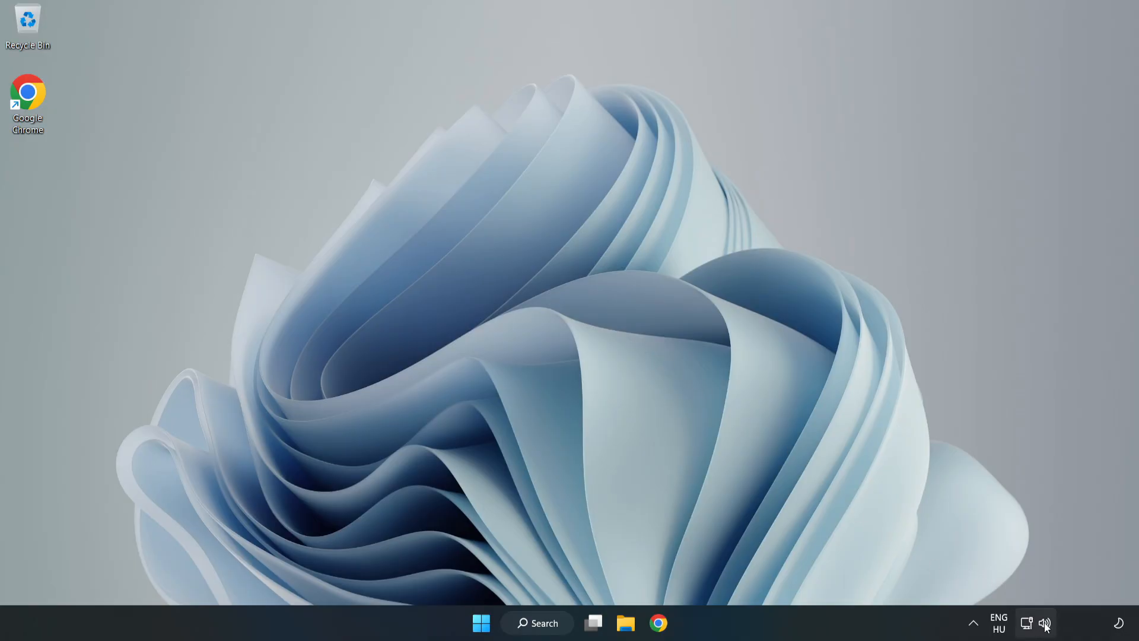
Step: Open the Sound settings page from the speaker icon and scroll down to the Advanced options
right_click(1044, 623)
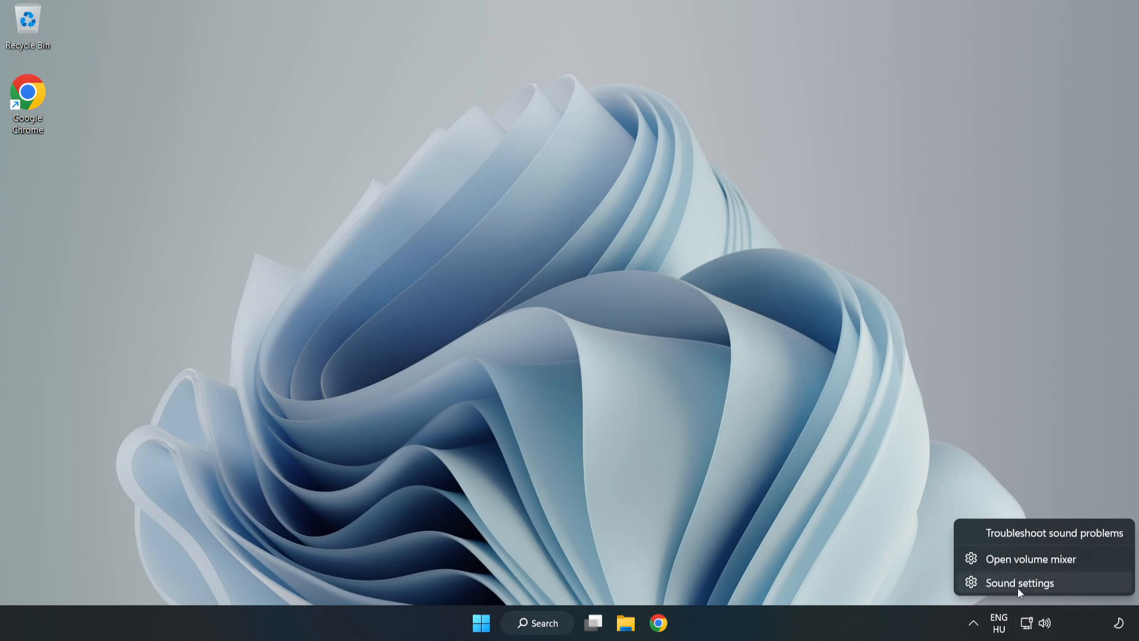
click(1018, 582)
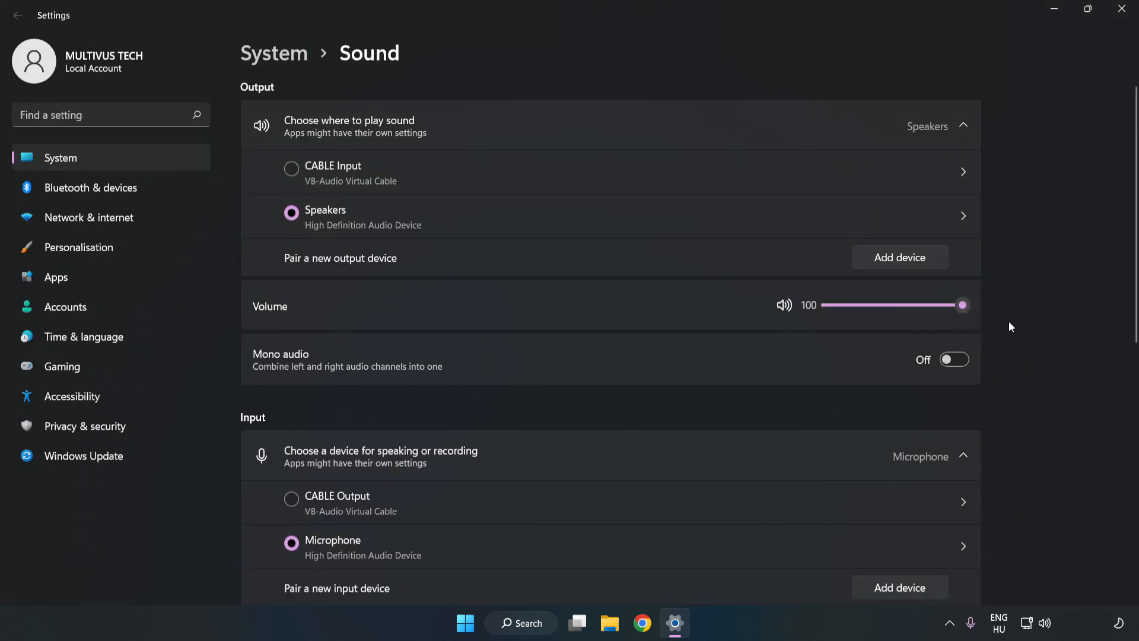
scroll(down, 3)
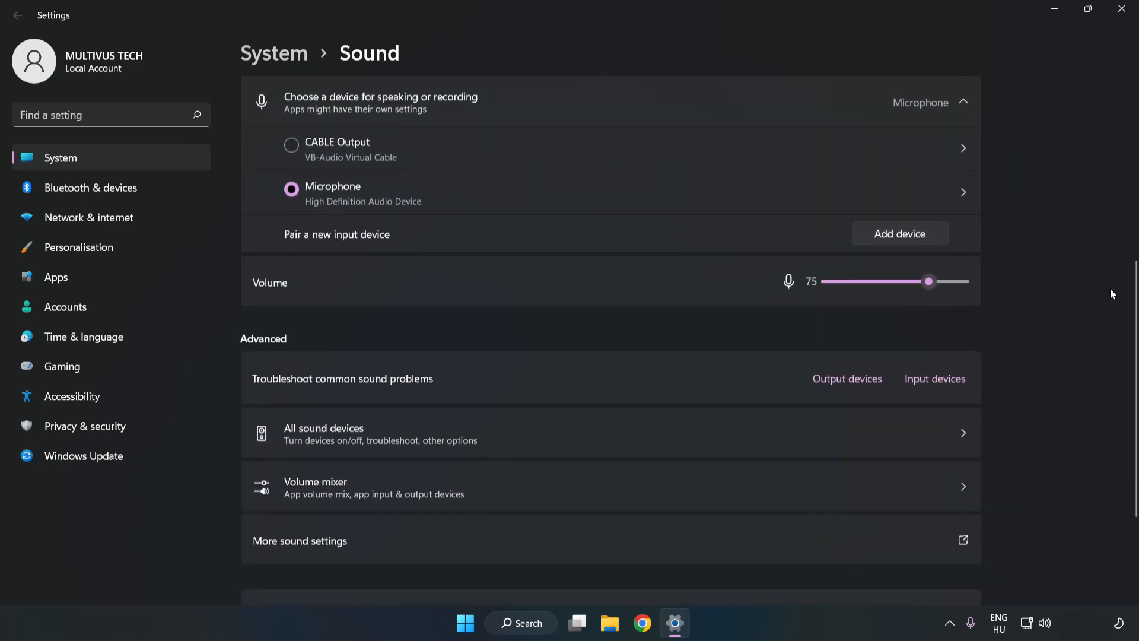
scroll(down, 3)
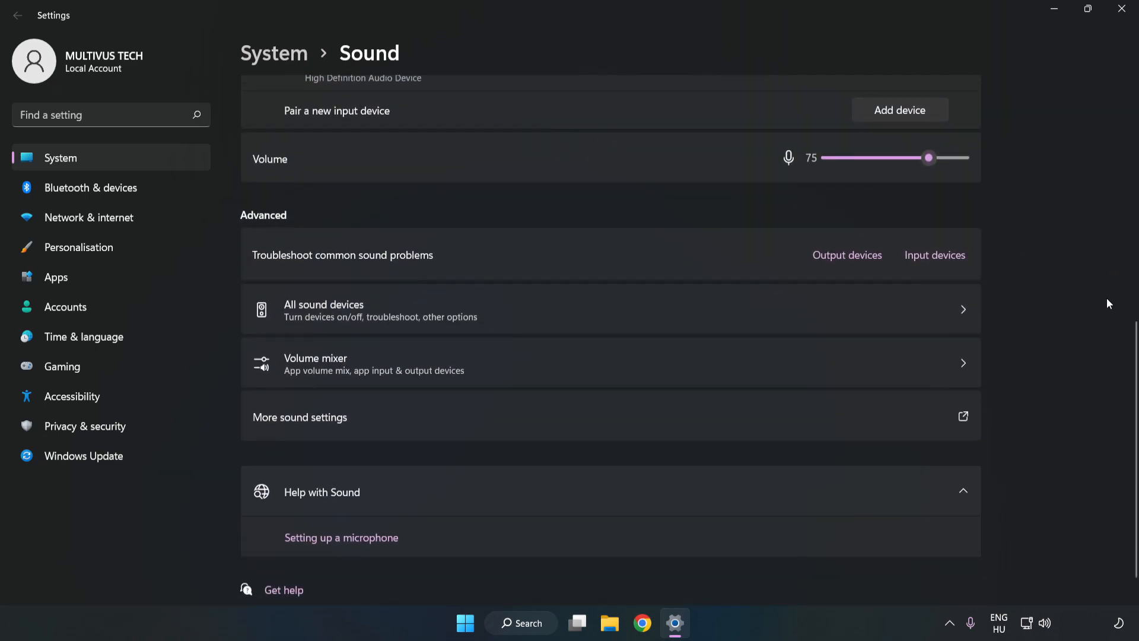
mouse_move(325, 429)
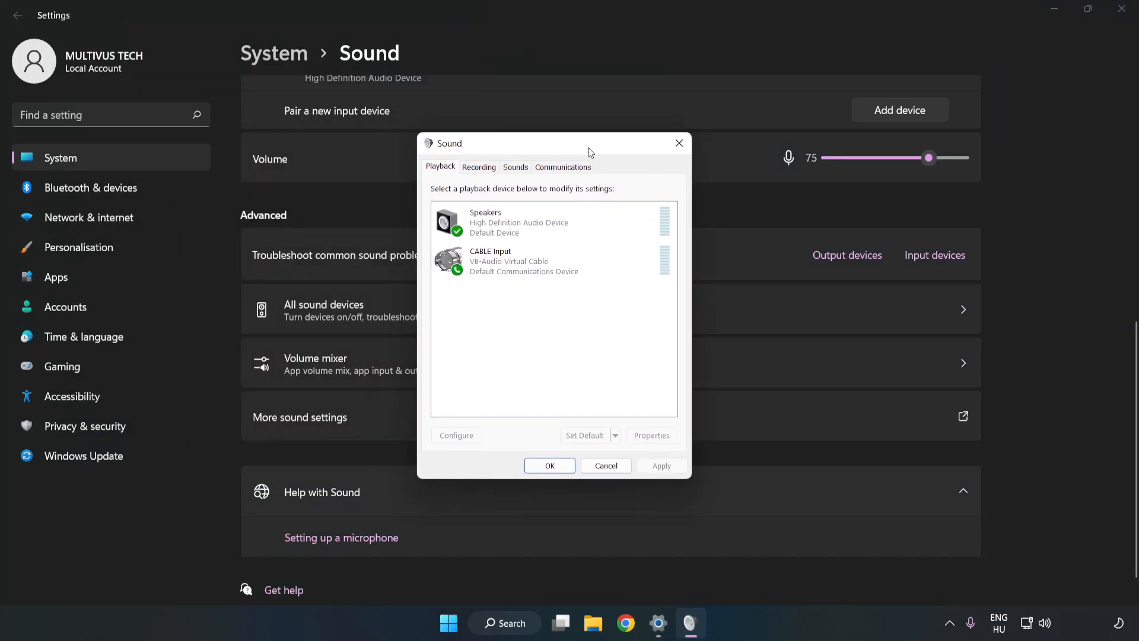
Step: Disable the CABLE Input playback device in the Sound control panel
click(552, 261)
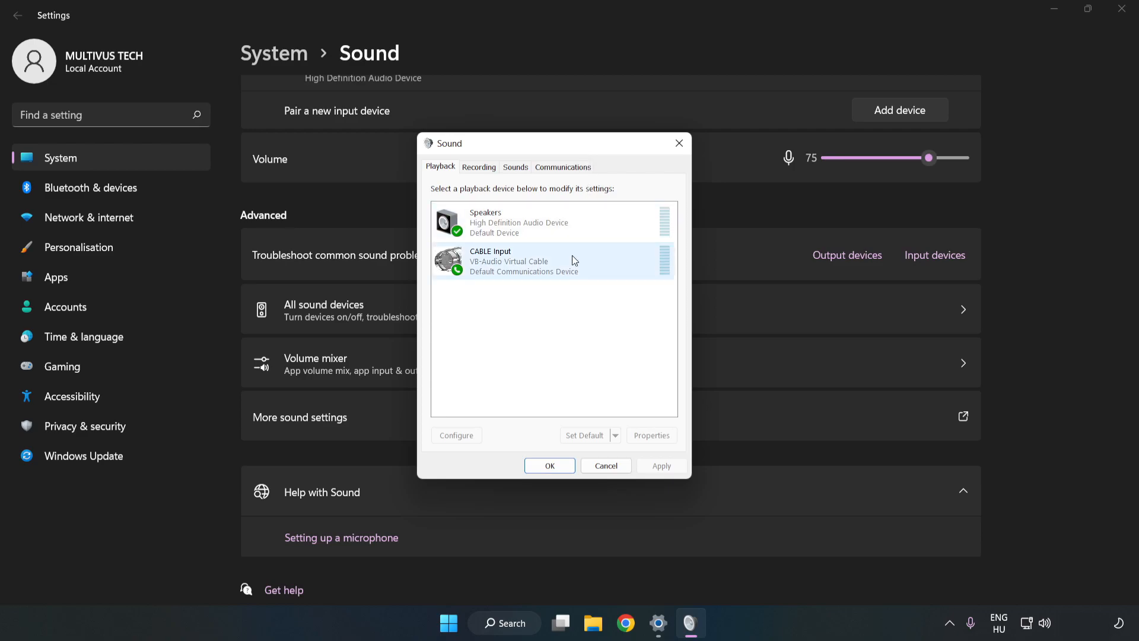
click(552, 261)
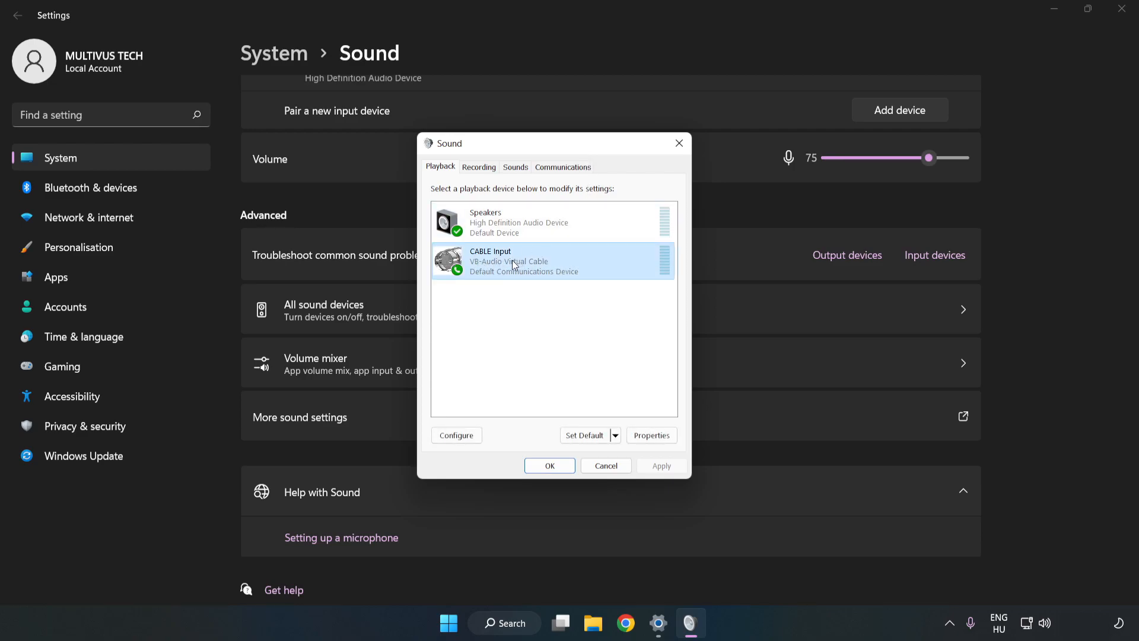
right_click(551, 261)
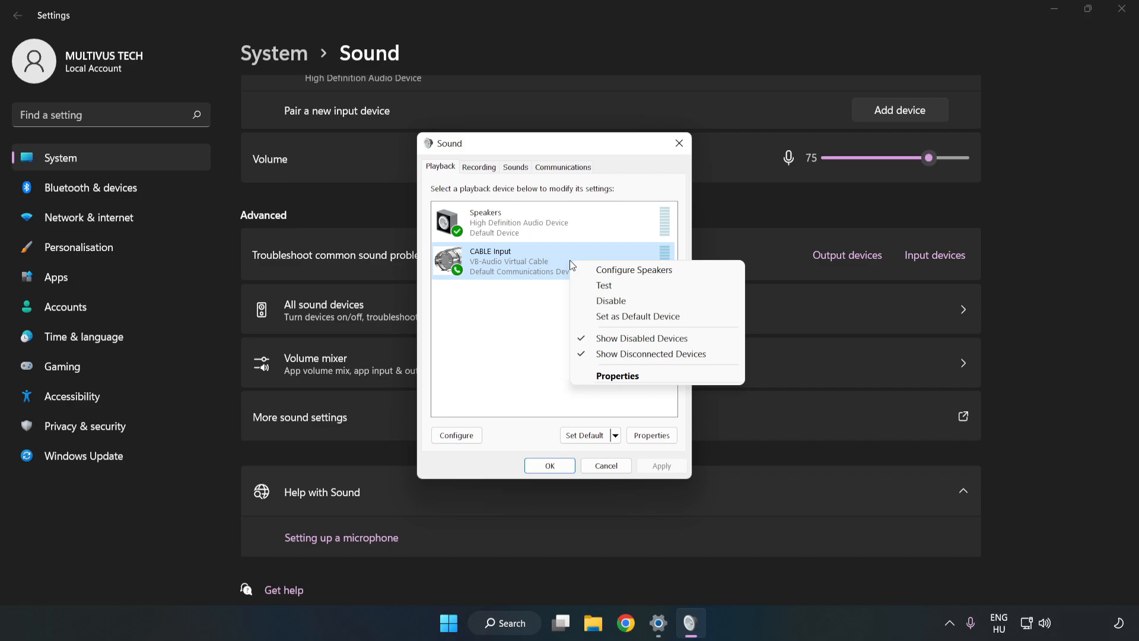
mouse_move(633, 300)
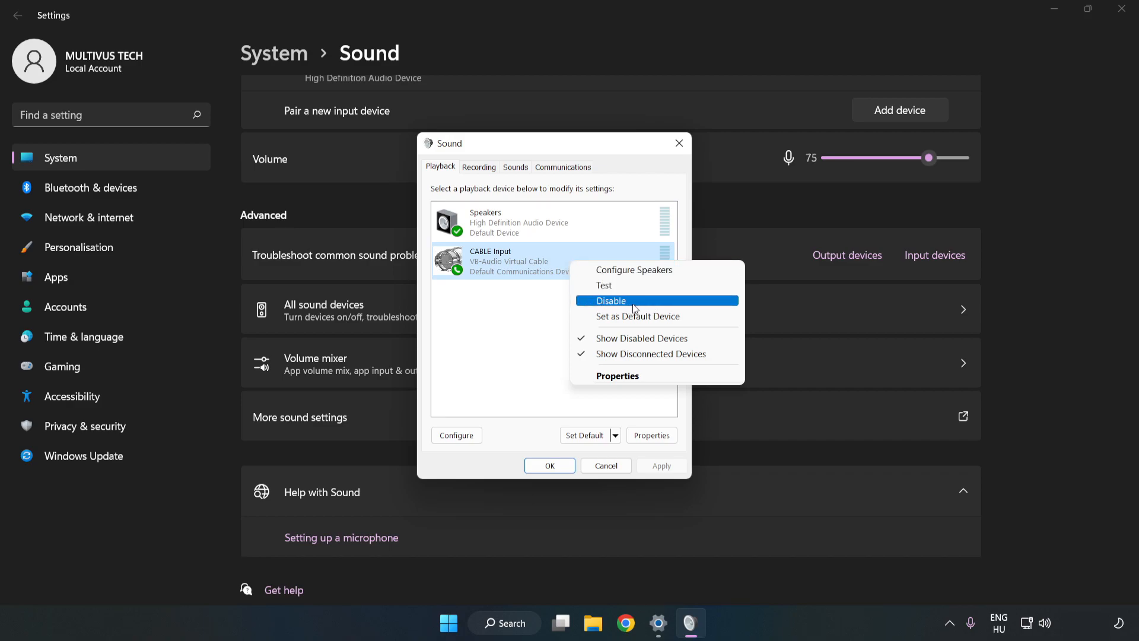
click(612, 300)
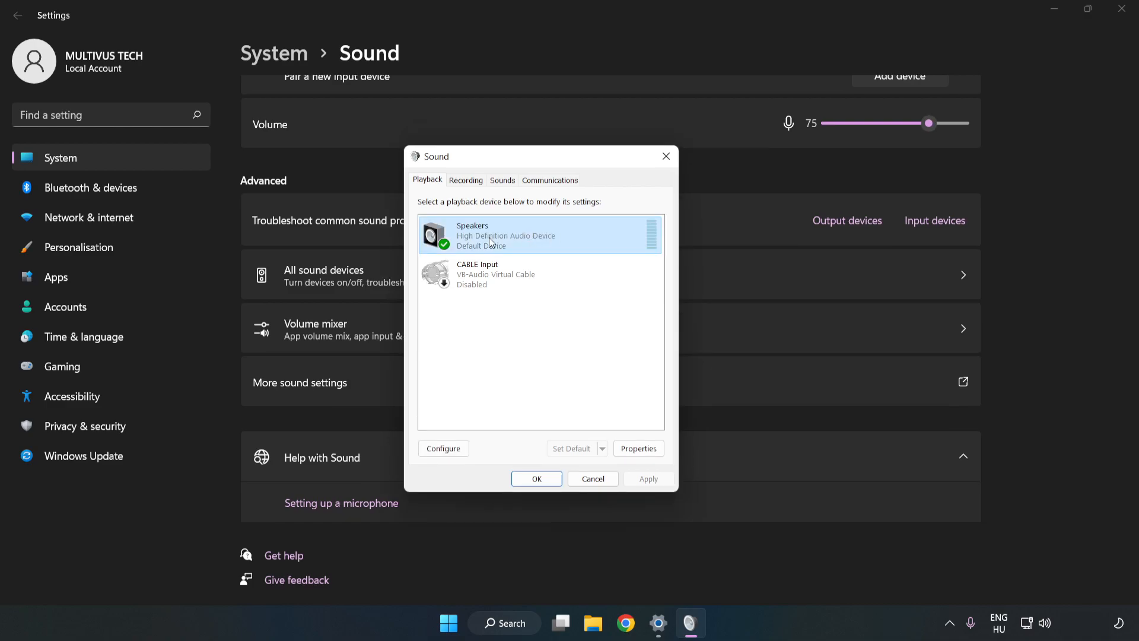
Step: Start the Configure Speakers wizard for the Speakers device
right_click(490, 235)
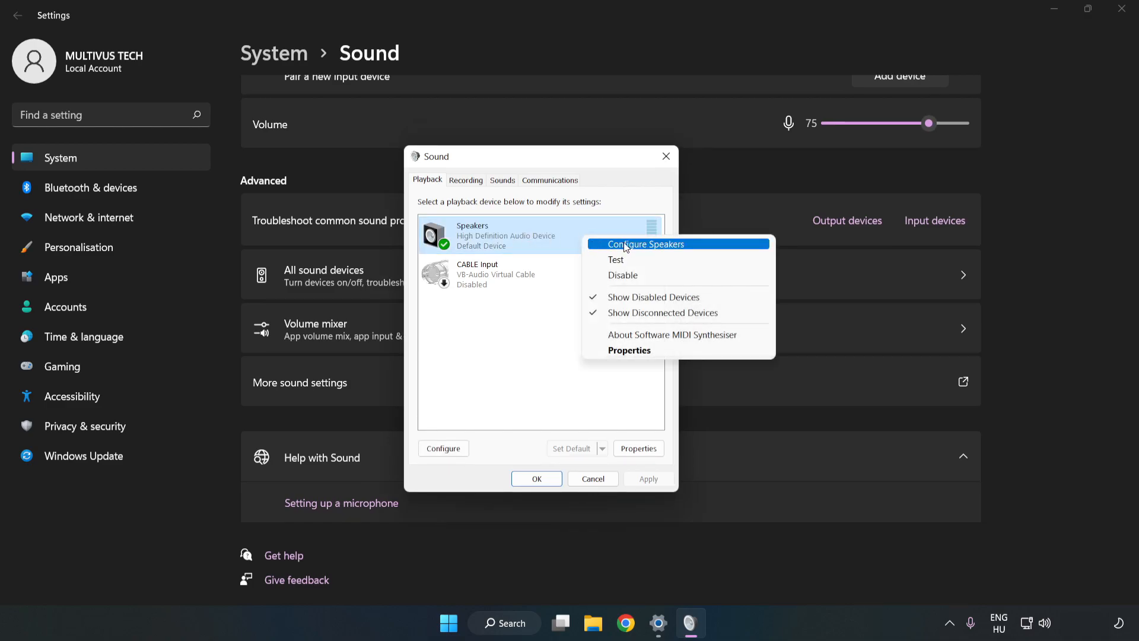
mouse_move(648, 248)
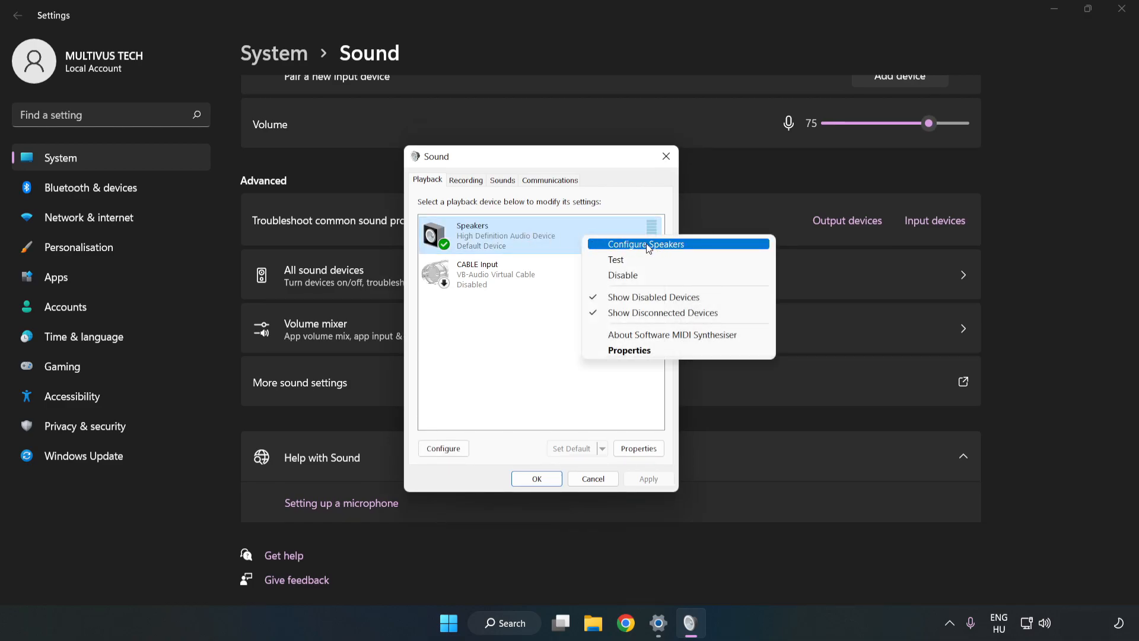
click(646, 243)
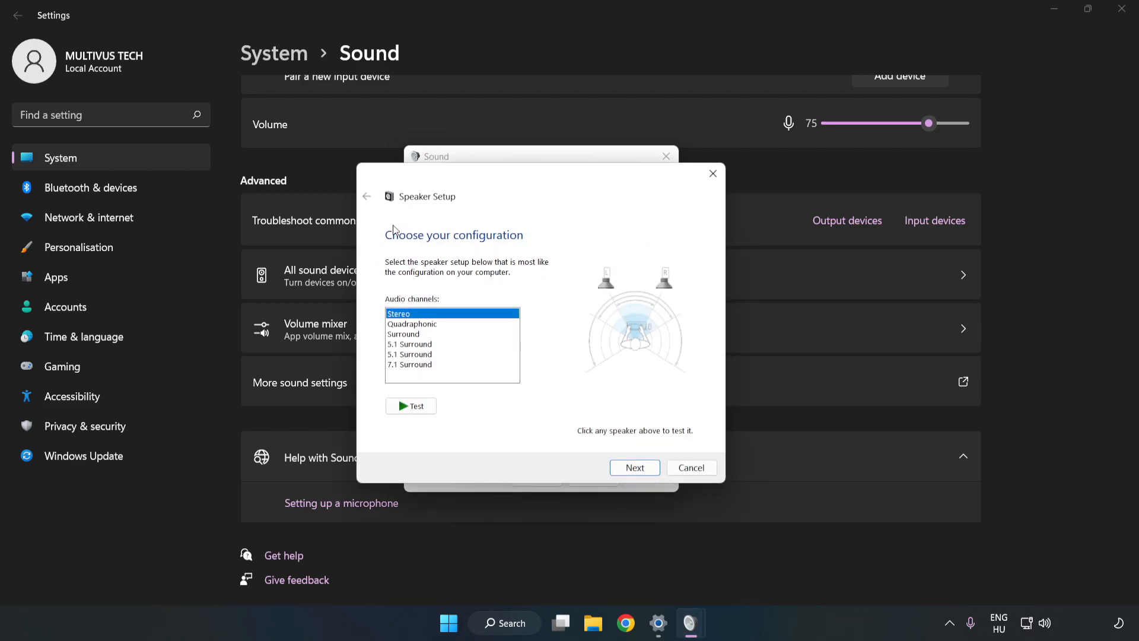
Step: Choose the 7.1 Surround layout and keep all optional speakers ticked through the wizard
click(409, 364)
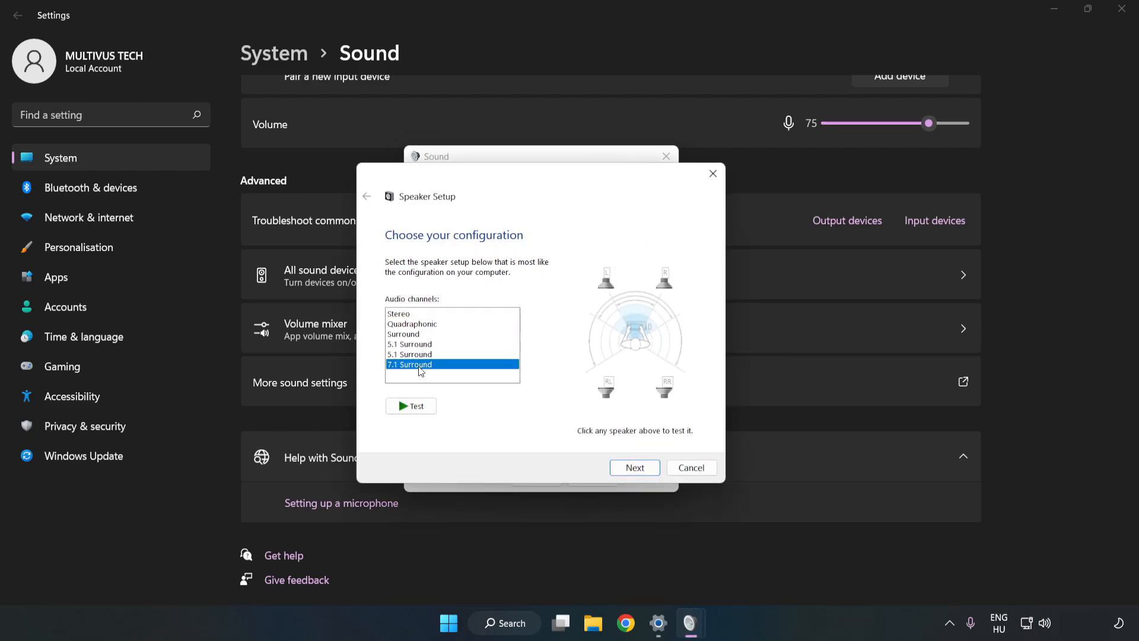
click(634, 468)
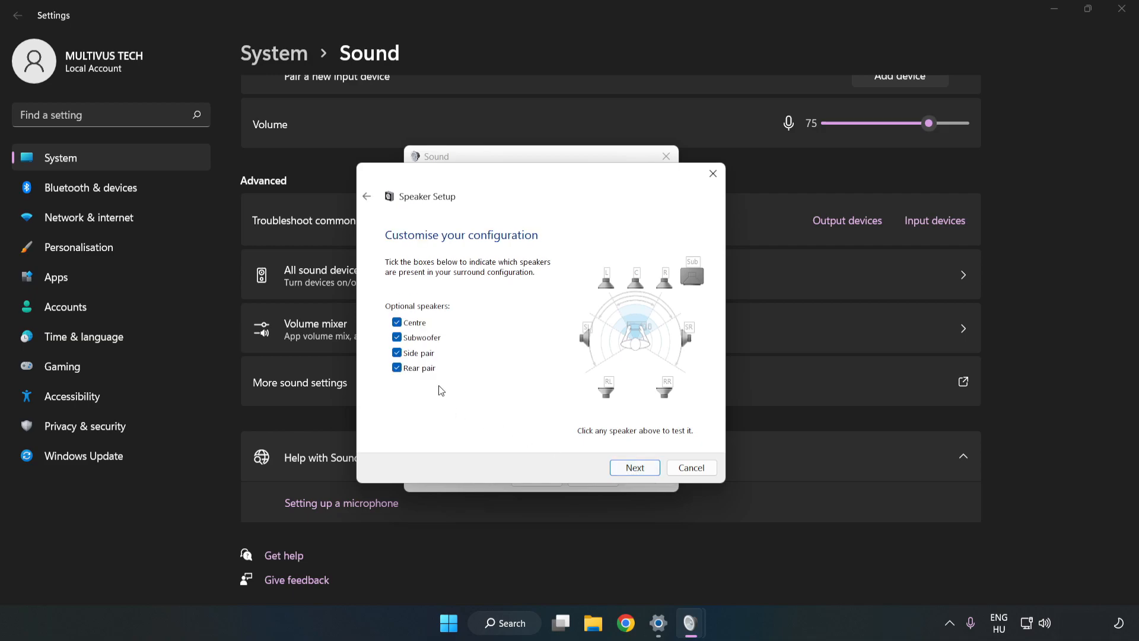
click(632, 468)
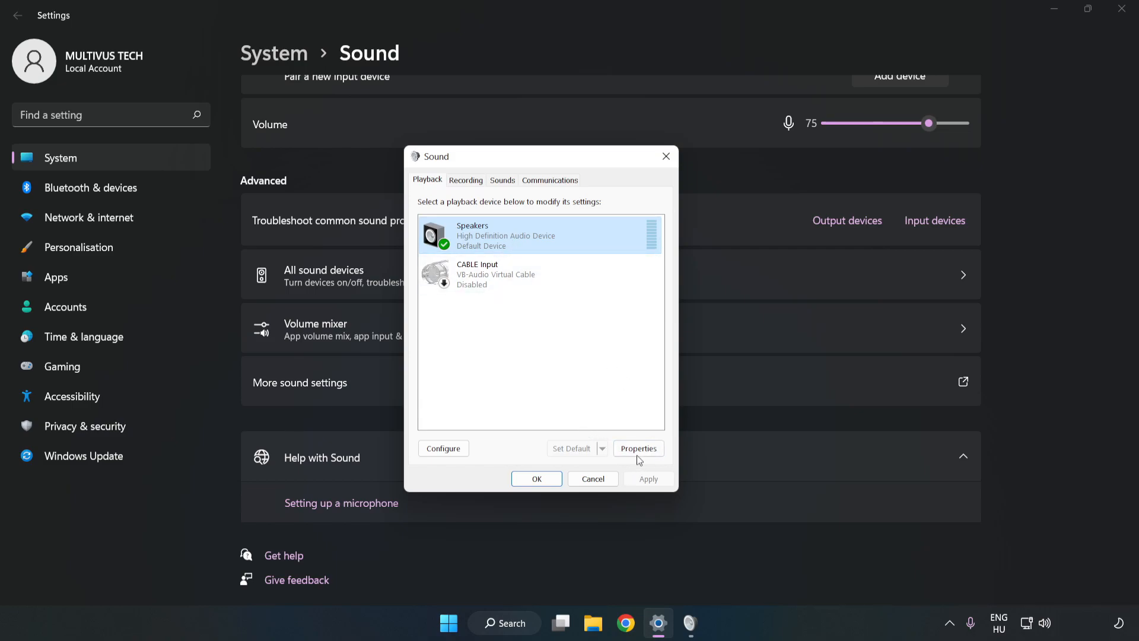
Step: In Speakers Properties, tick Disable all enhancements and move on to the Advanced format settings
click(637, 448)
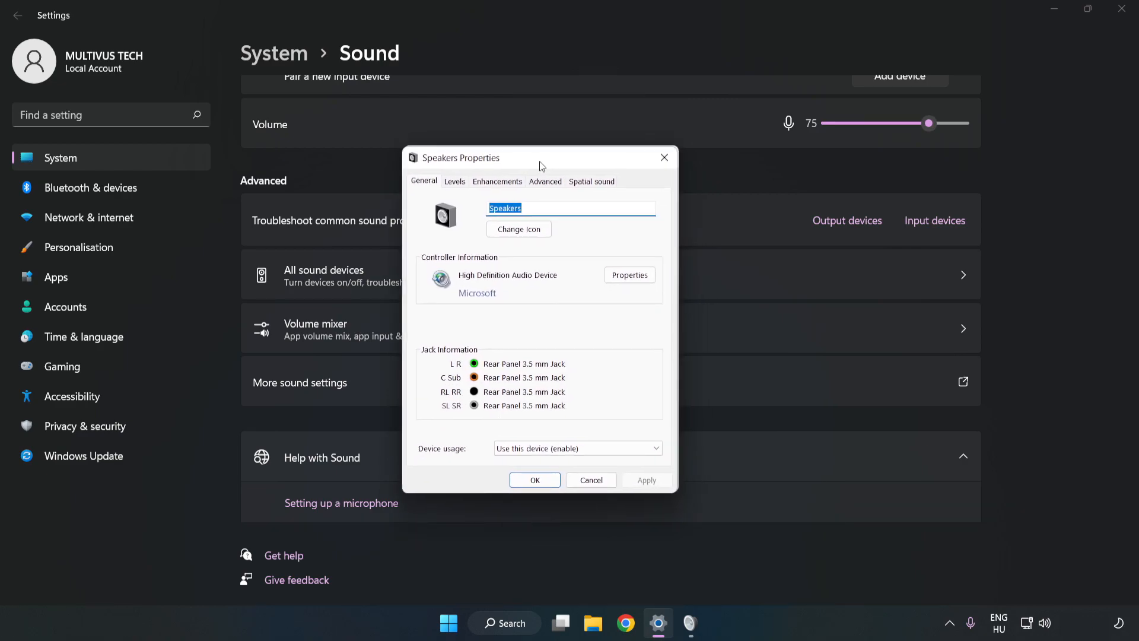
click(497, 181)
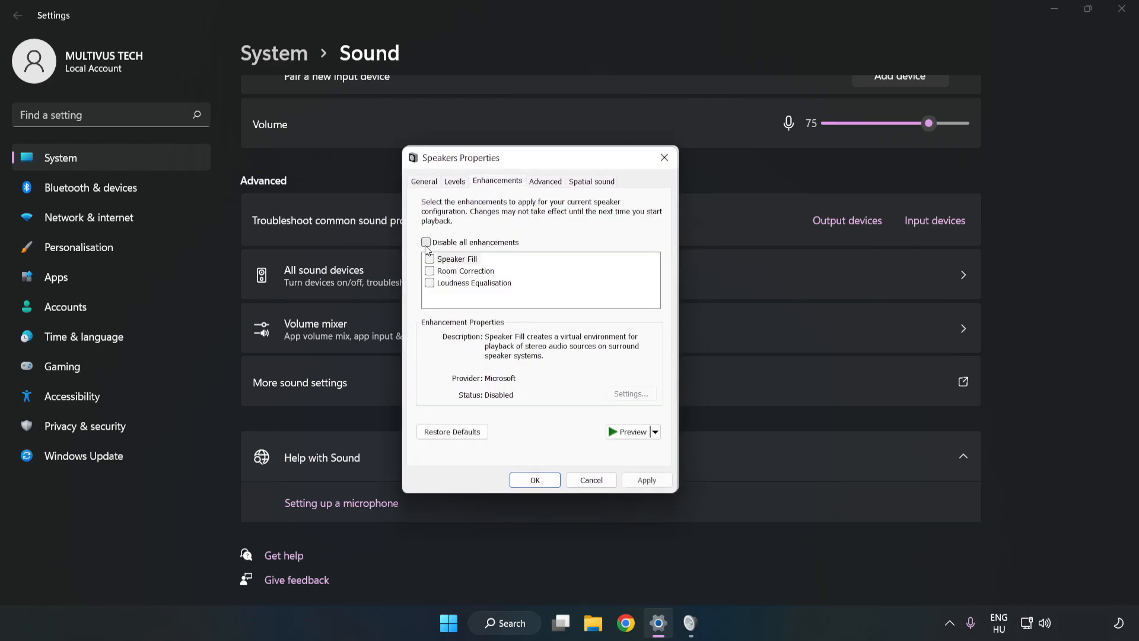
click(426, 242)
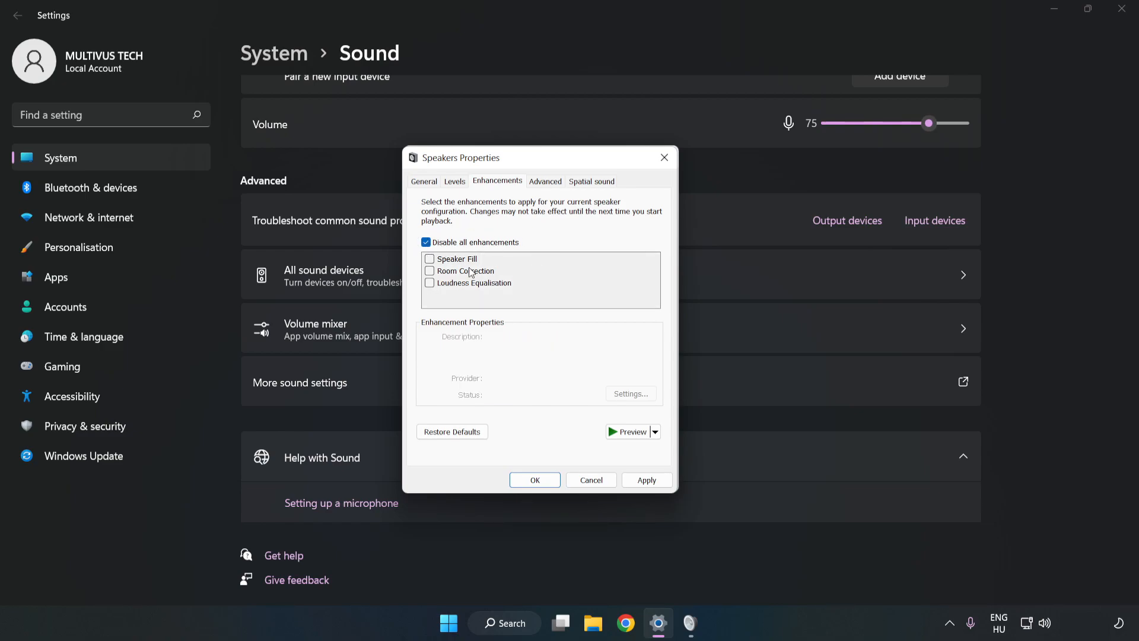
mouse_move(544, 209)
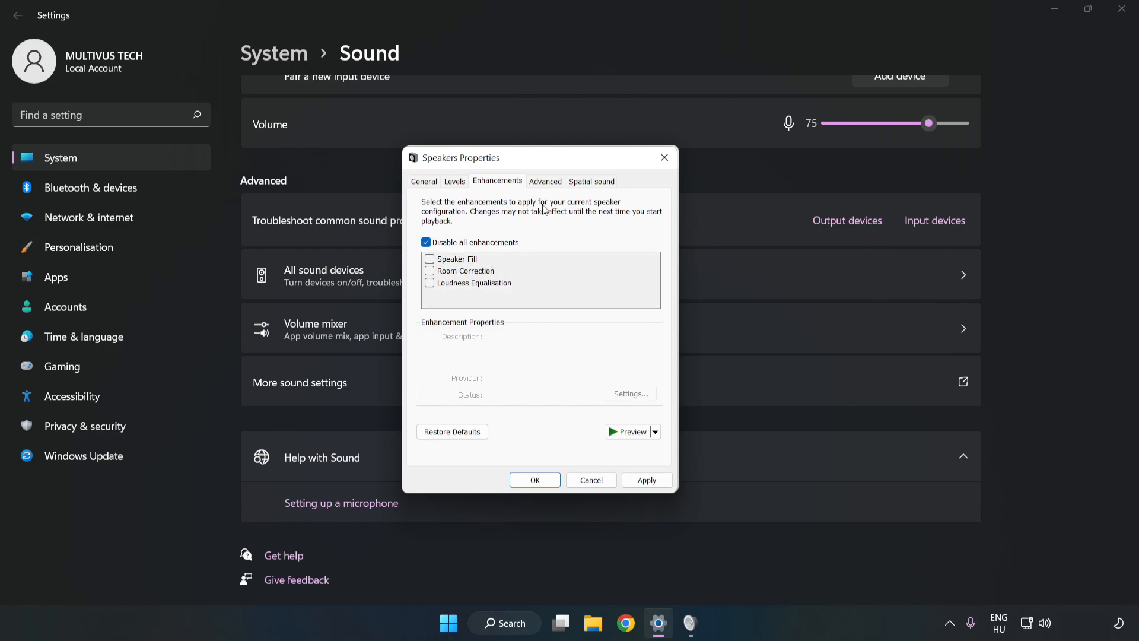
click(545, 180)
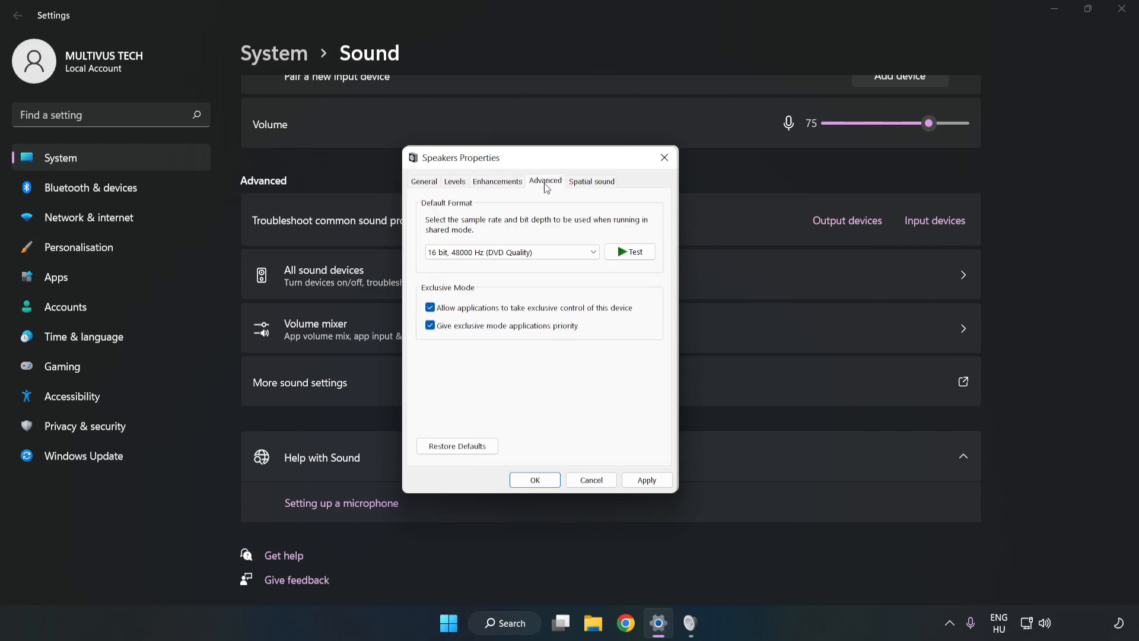
Step: Set the default format to 16 bit, 48000 Hz (DVD Quality) and confirm both sound dialogs
click(510, 251)
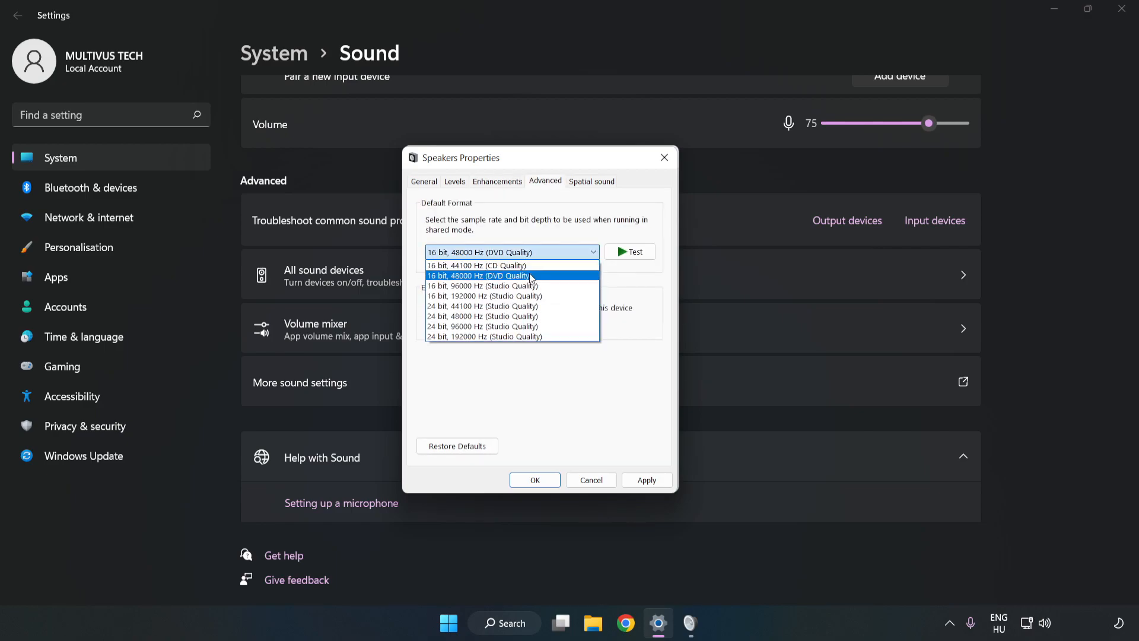
click(483, 275)
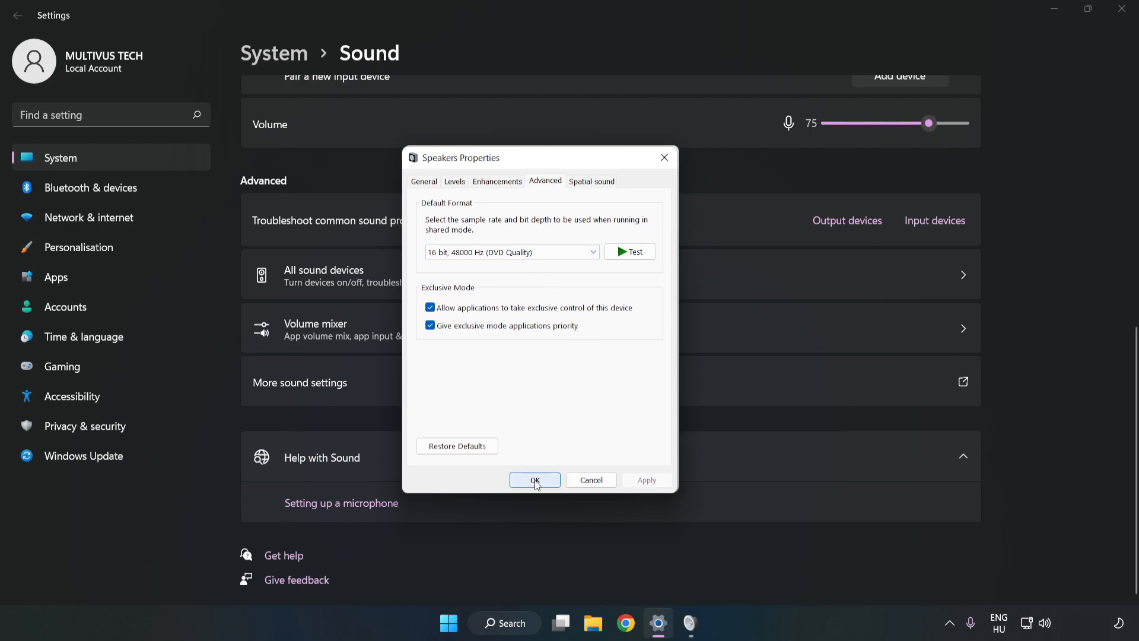
click(535, 481)
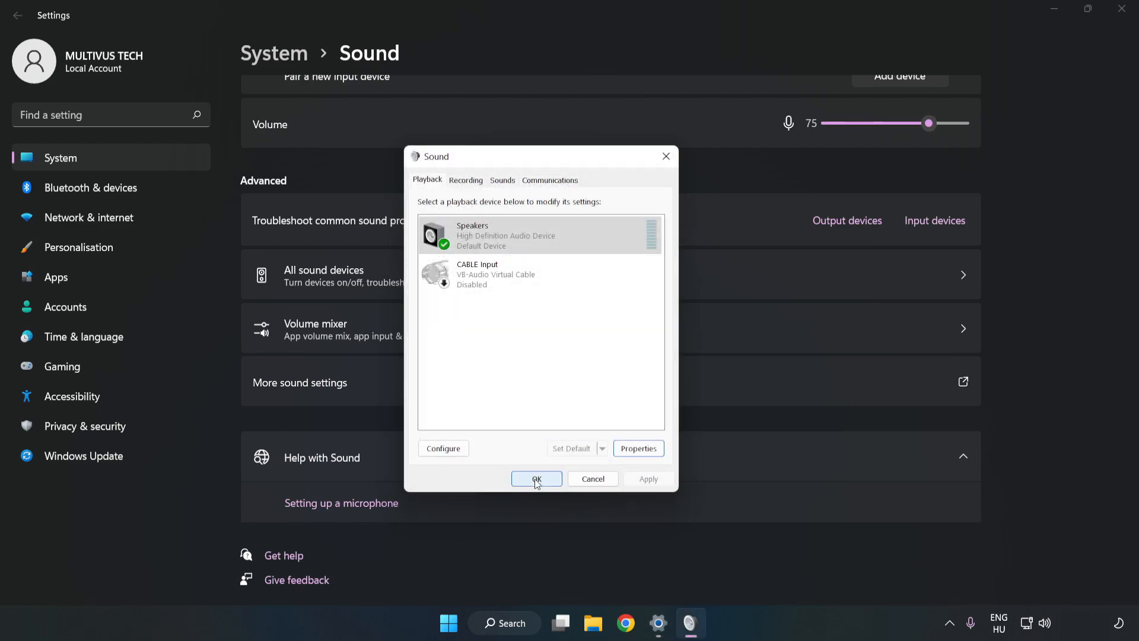
click(536, 478)
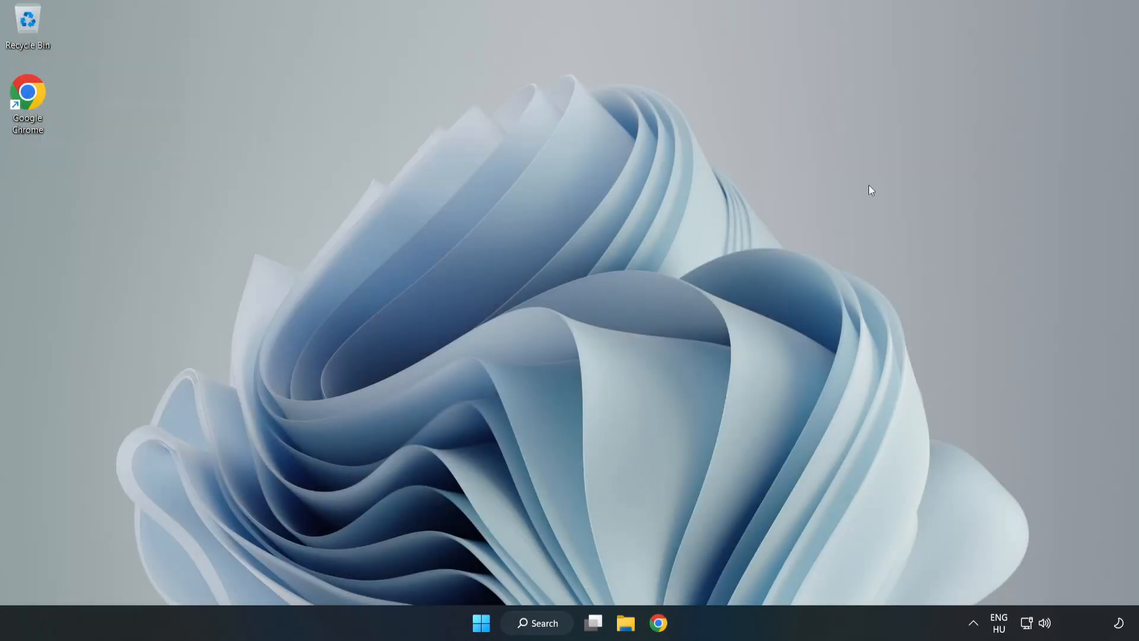
Step: Restart the computer from the Start menu's power options
click(480, 623)
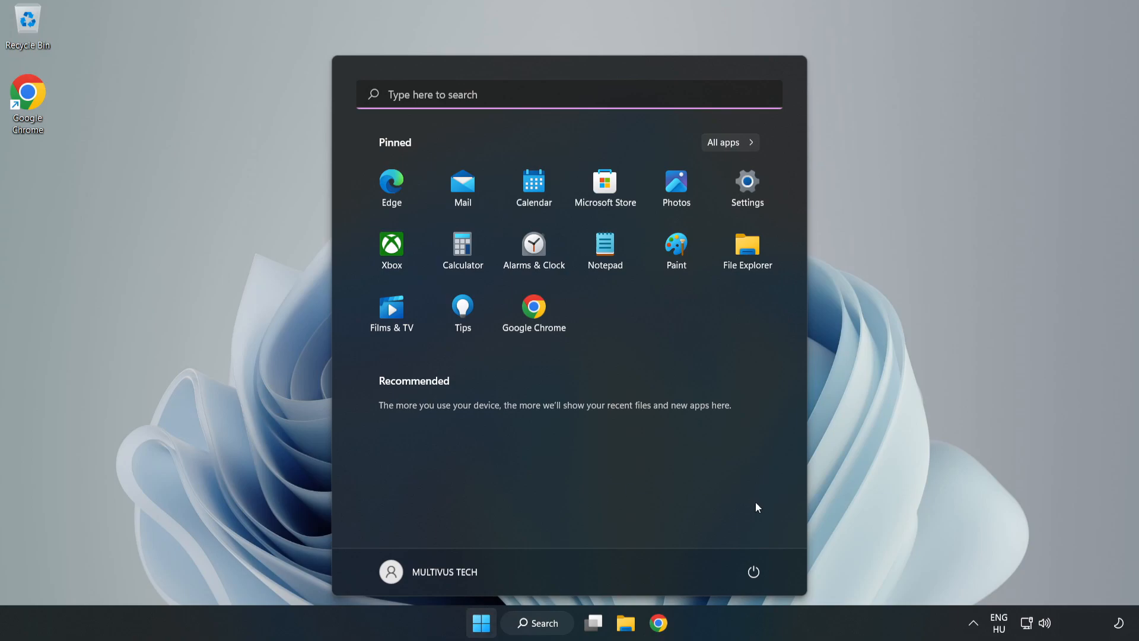
click(754, 572)
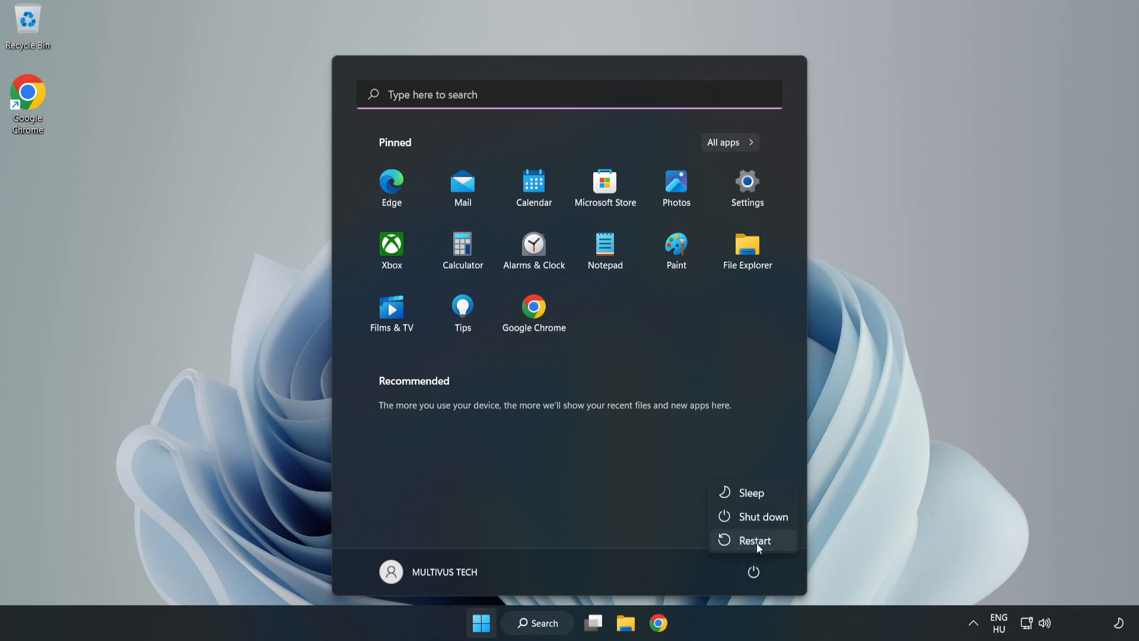
click(536, 623)
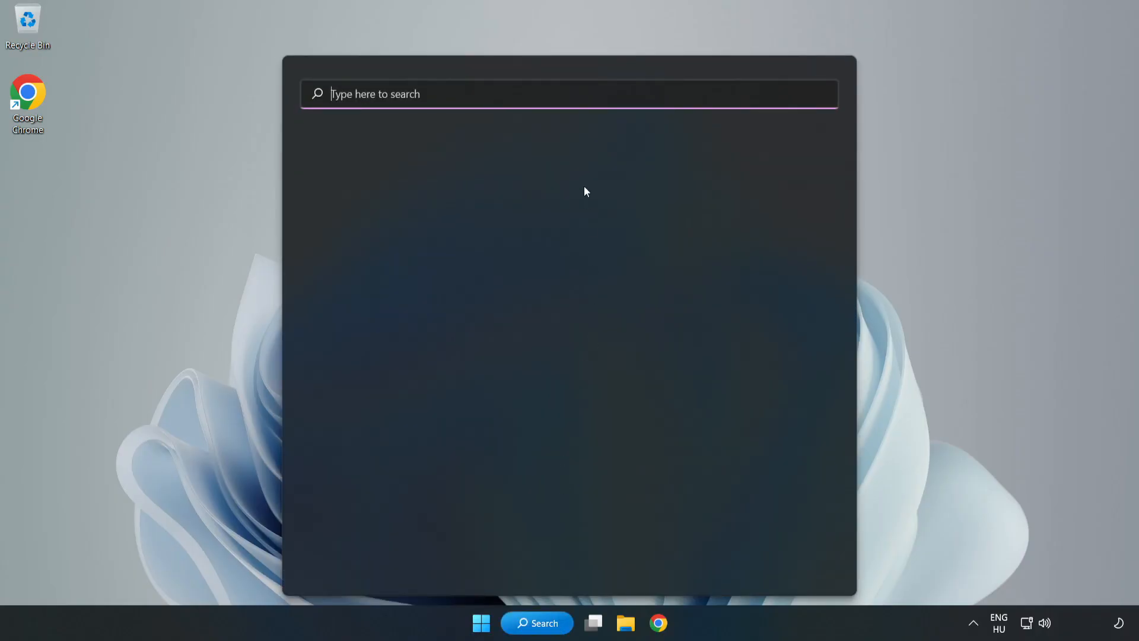
Step: Search for 'device manager' in Windows Search to launch Device Manager
text(device)
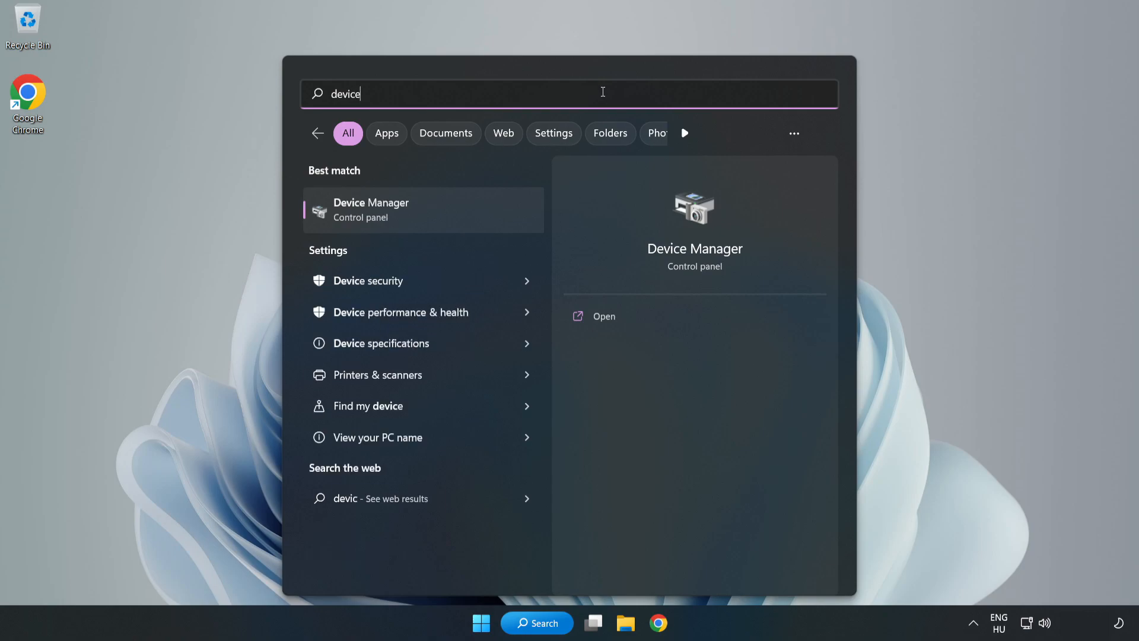
text(manager)
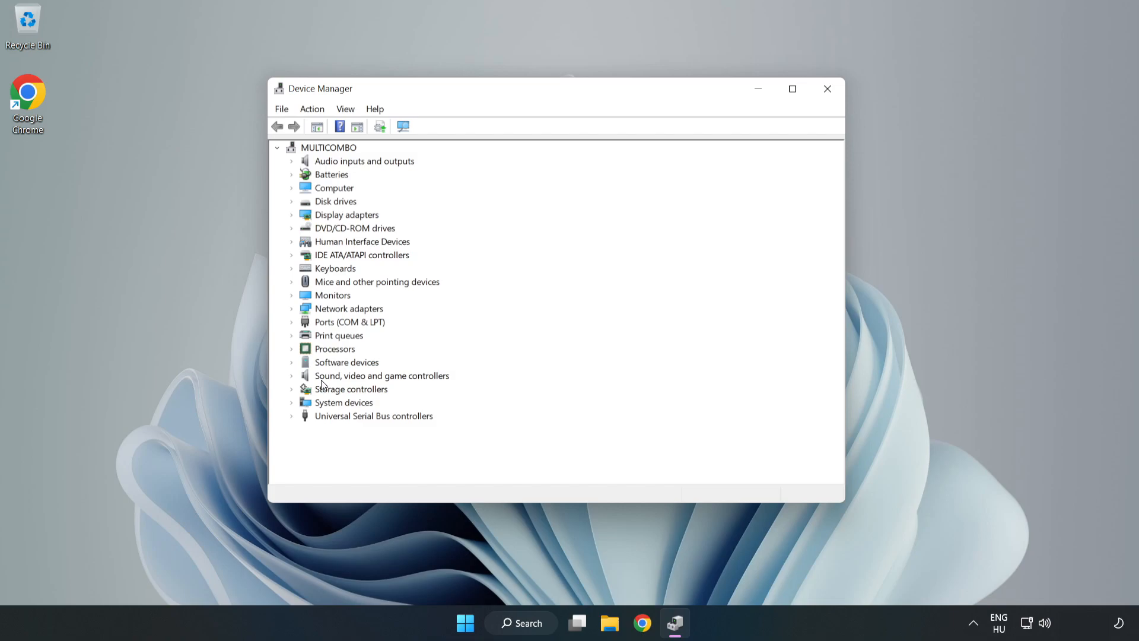
Step: Choose Update driver for High Definition Audio Device under Sound, video and game controllers
click(381, 376)
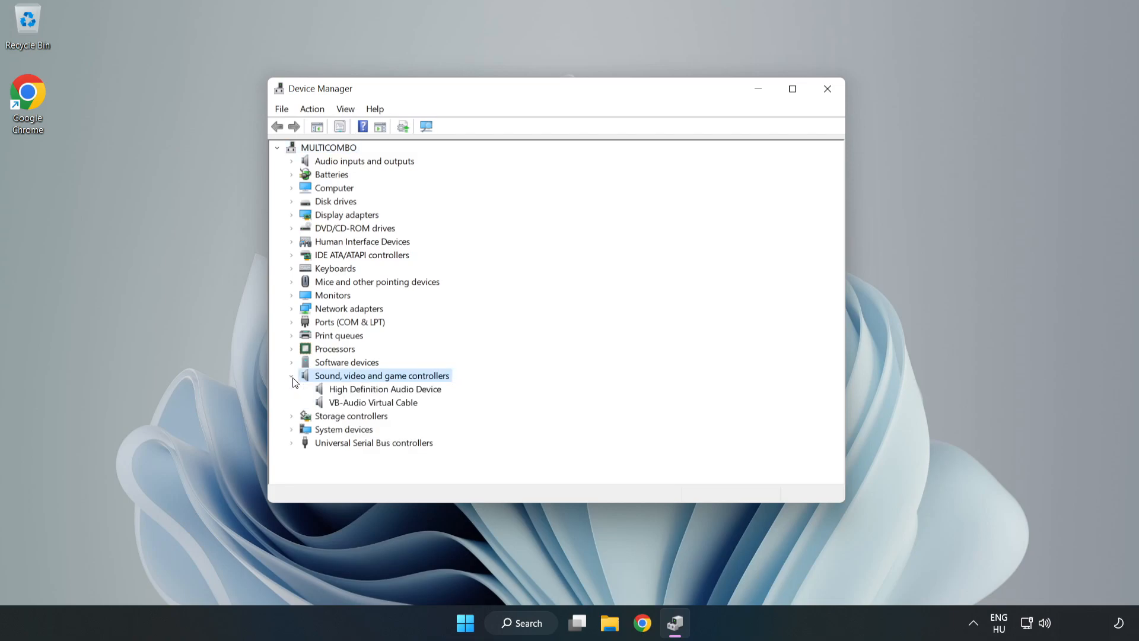
click(384, 389)
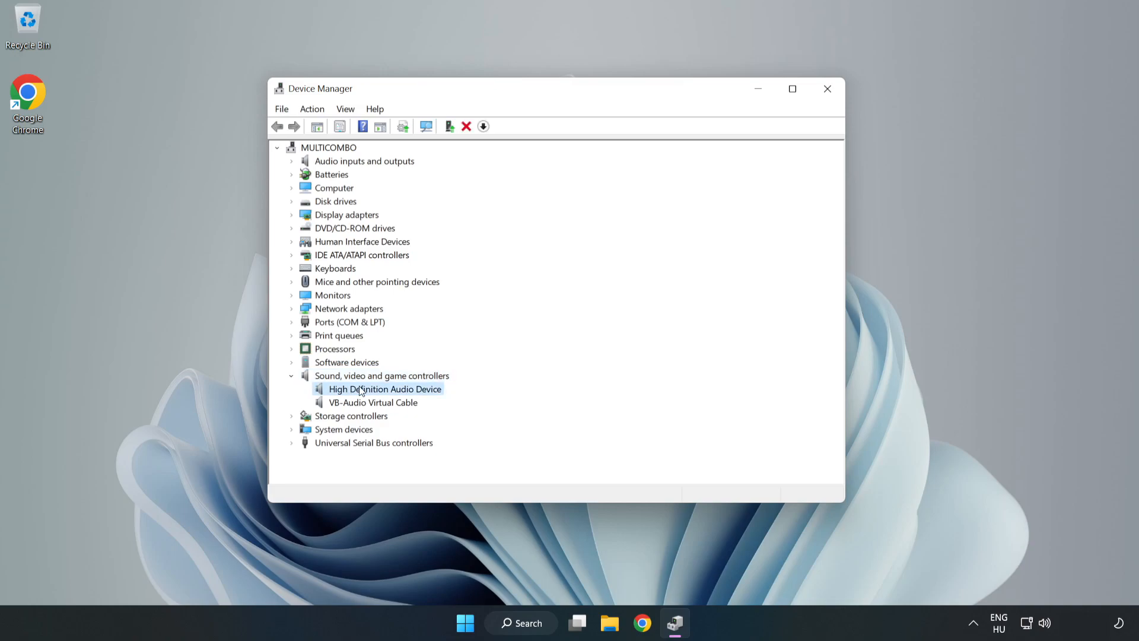
mouse_move(423, 393)
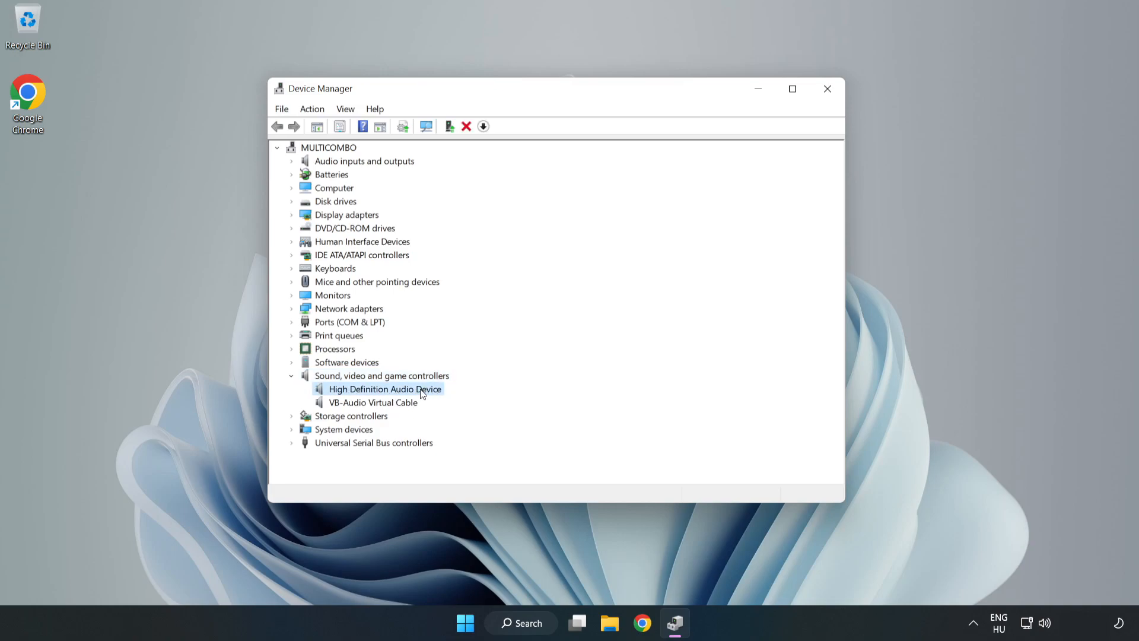
right_click(385, 389)
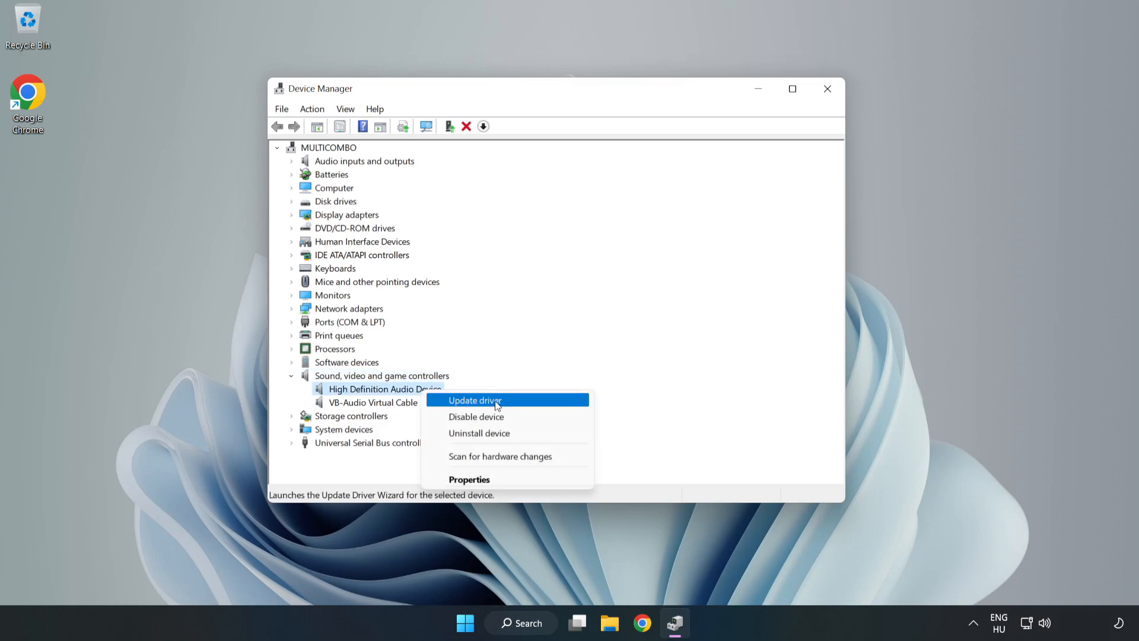
click(475, 399)
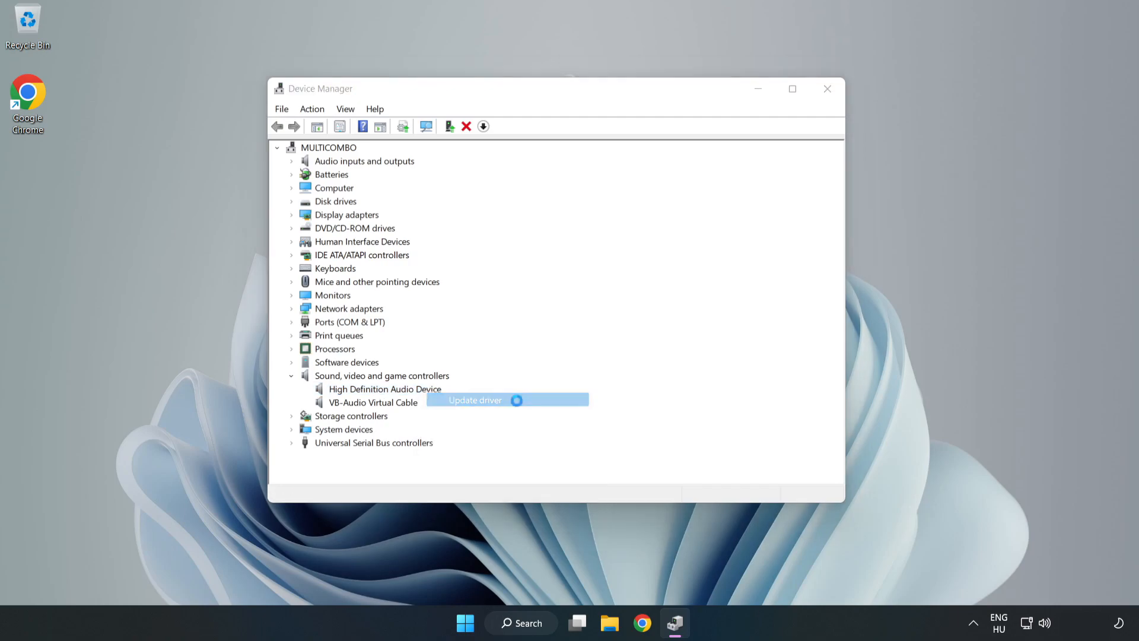
Step: Choose to browse for drivers manually and select High Definition Audio Device from the list
click(475, 400)
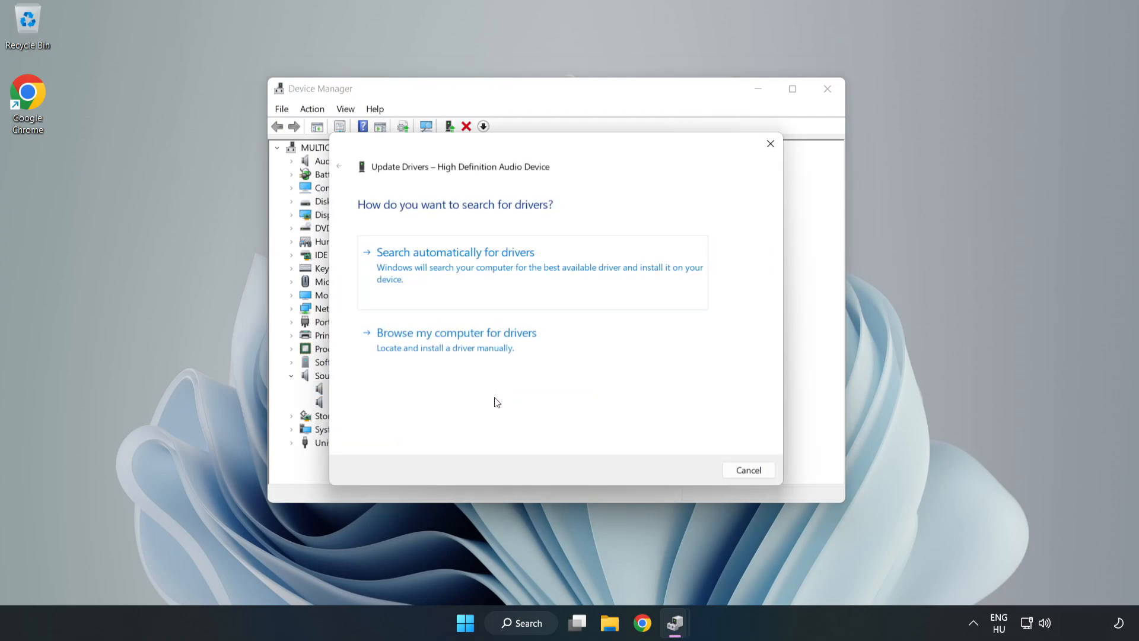
mouse_move(409, 349)
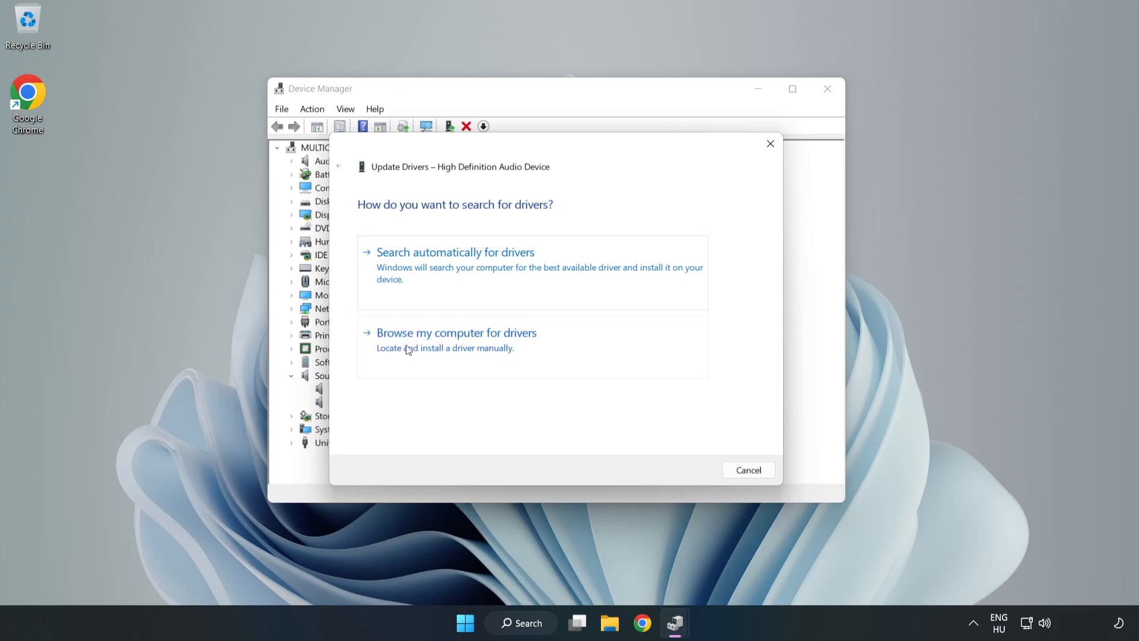
click(456, 332)
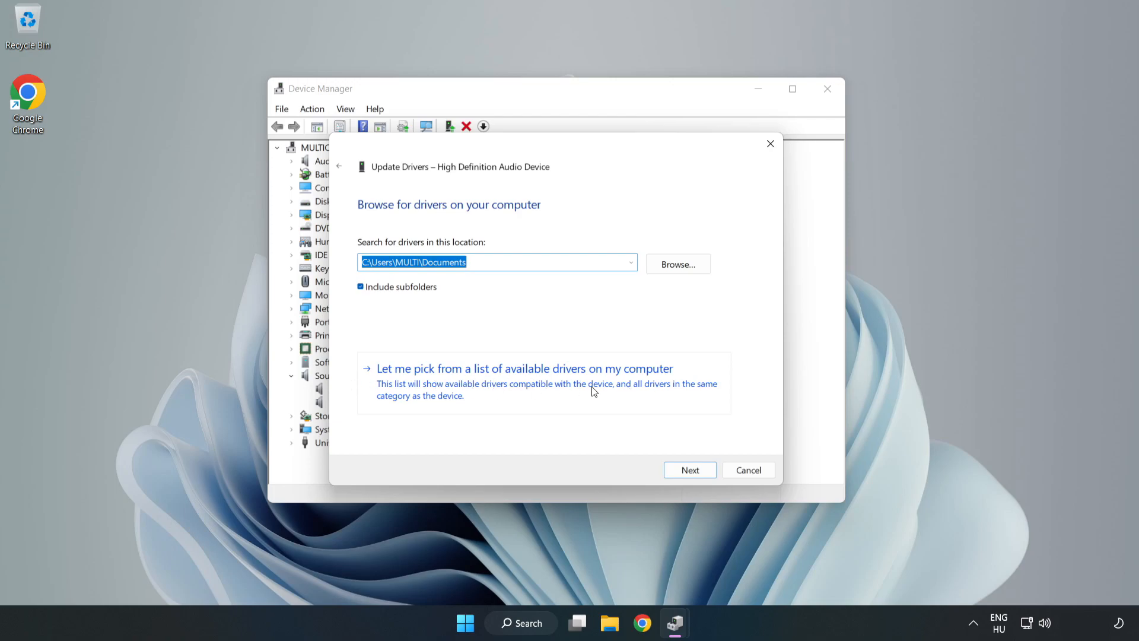
click(523, 368)
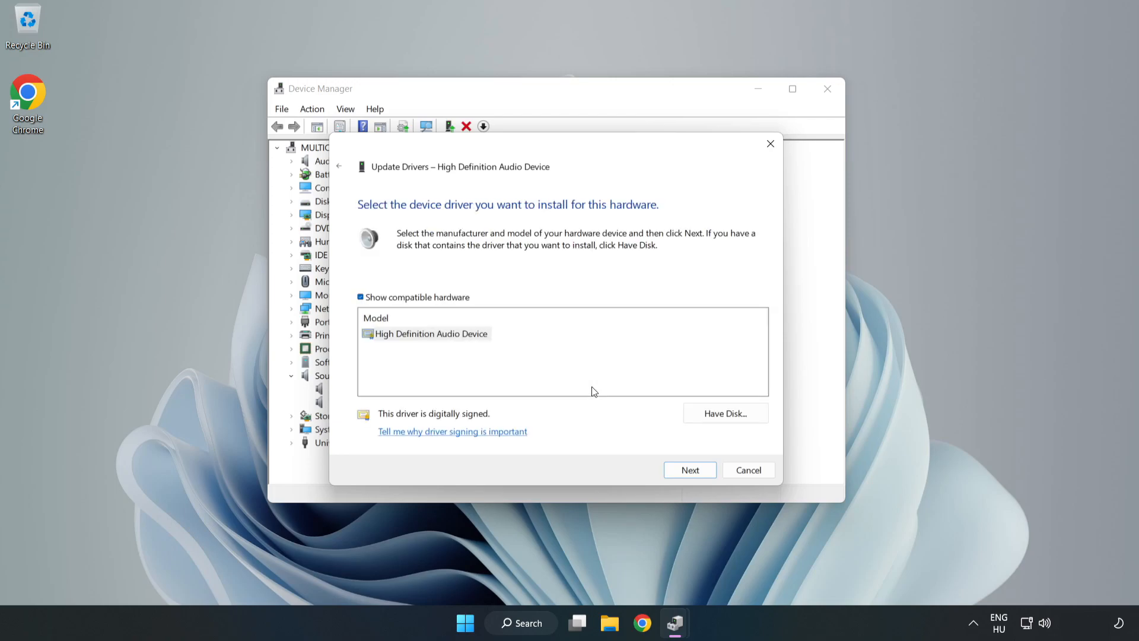
click(429, 333)
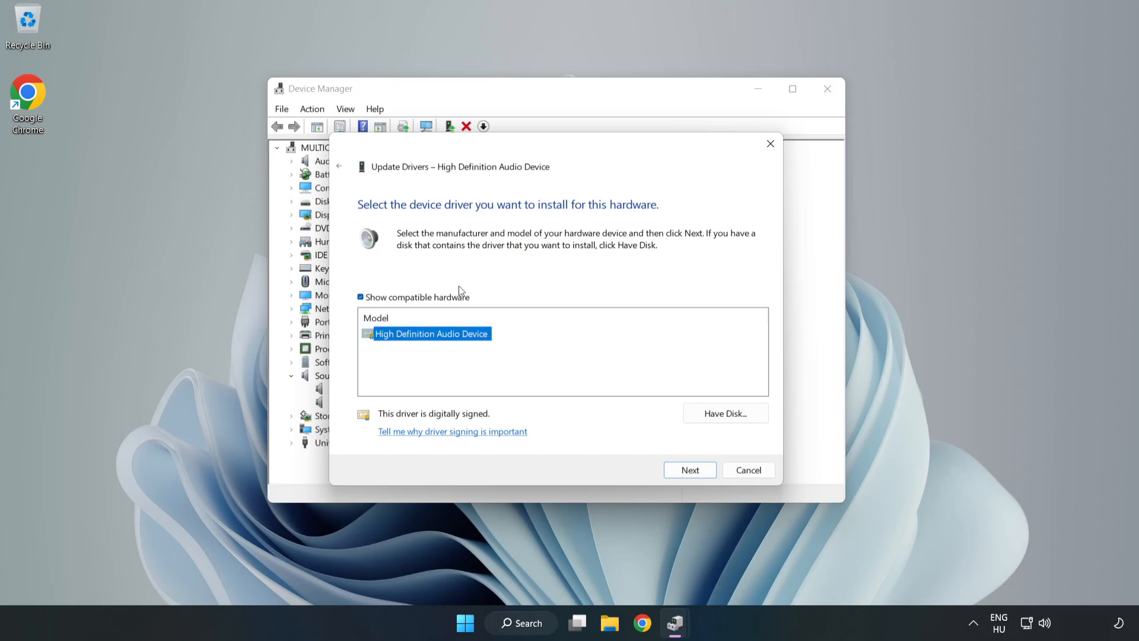
mouse_move(488, 374)
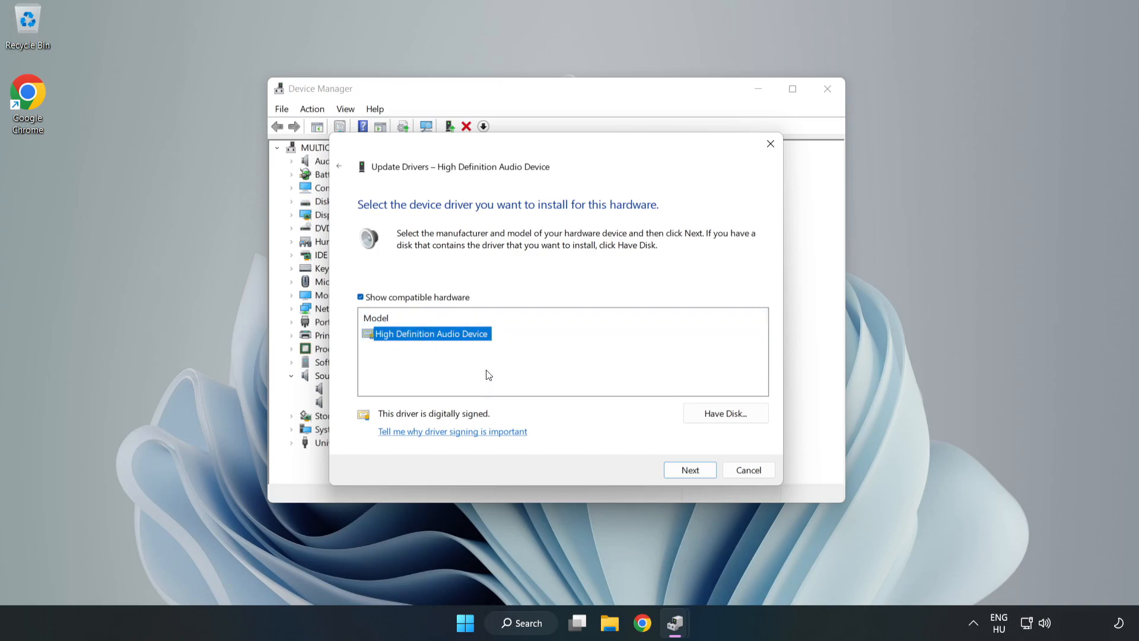
Step: Install the selected driver, confirming the compatibility warning, then close Device Manager
click(688, 470)
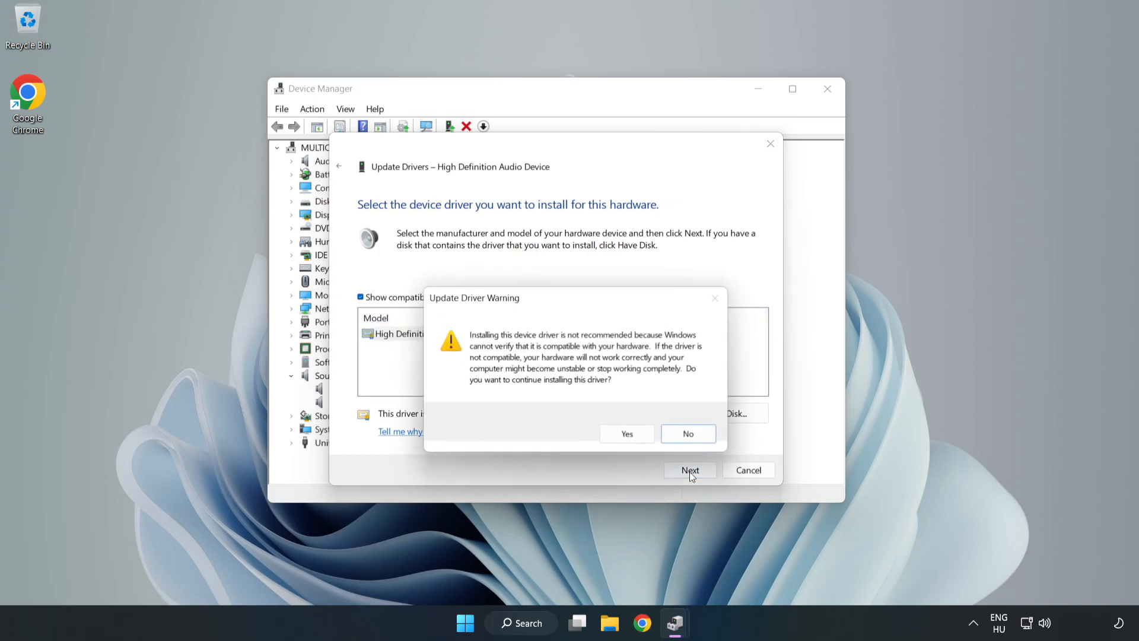
mouse_move(627, 434)
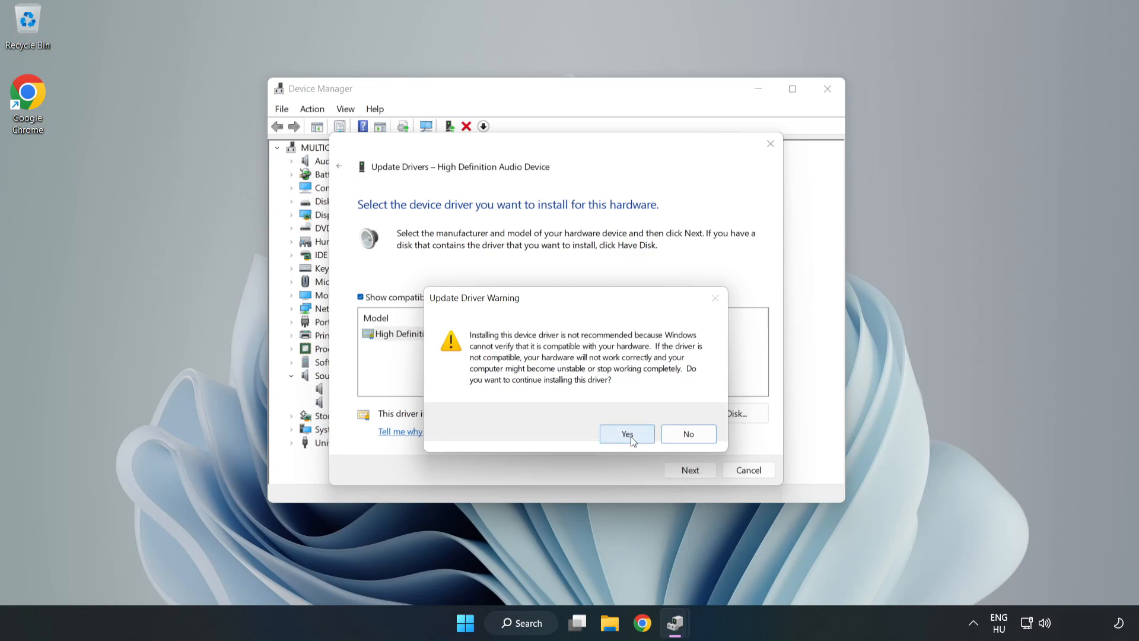
click(627, 434)
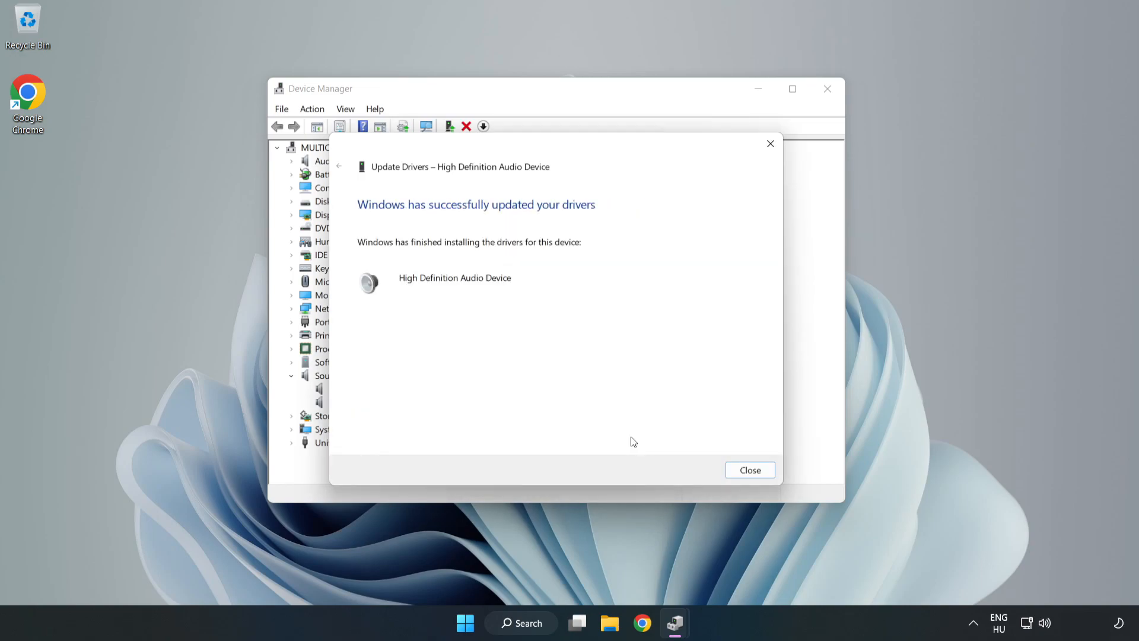
mouse_move(749, 470)
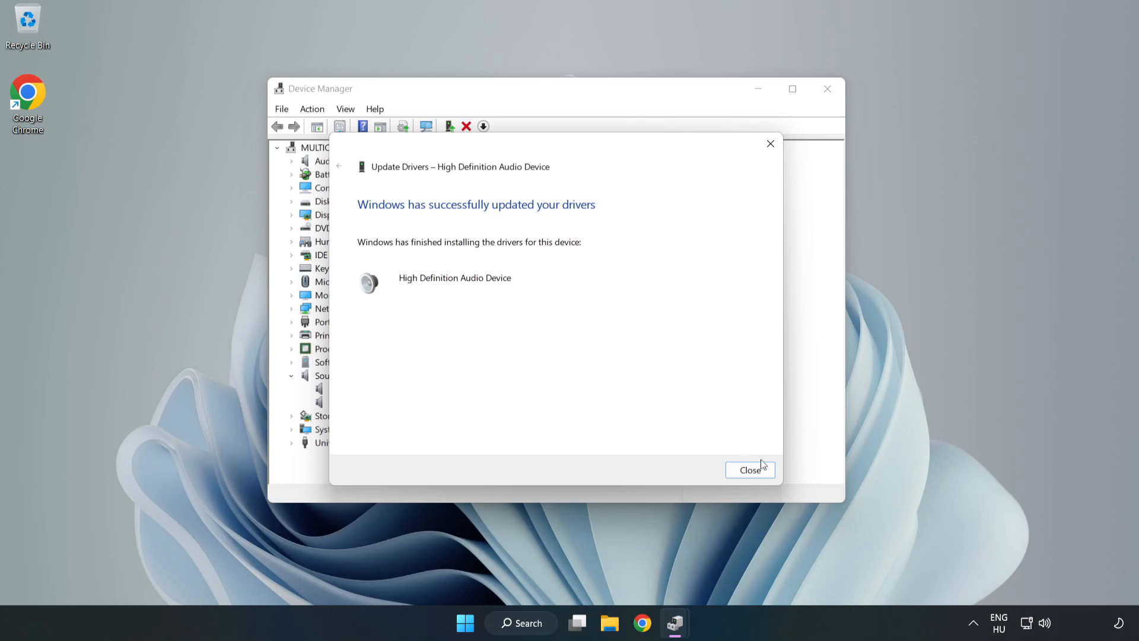
click(750, 470)
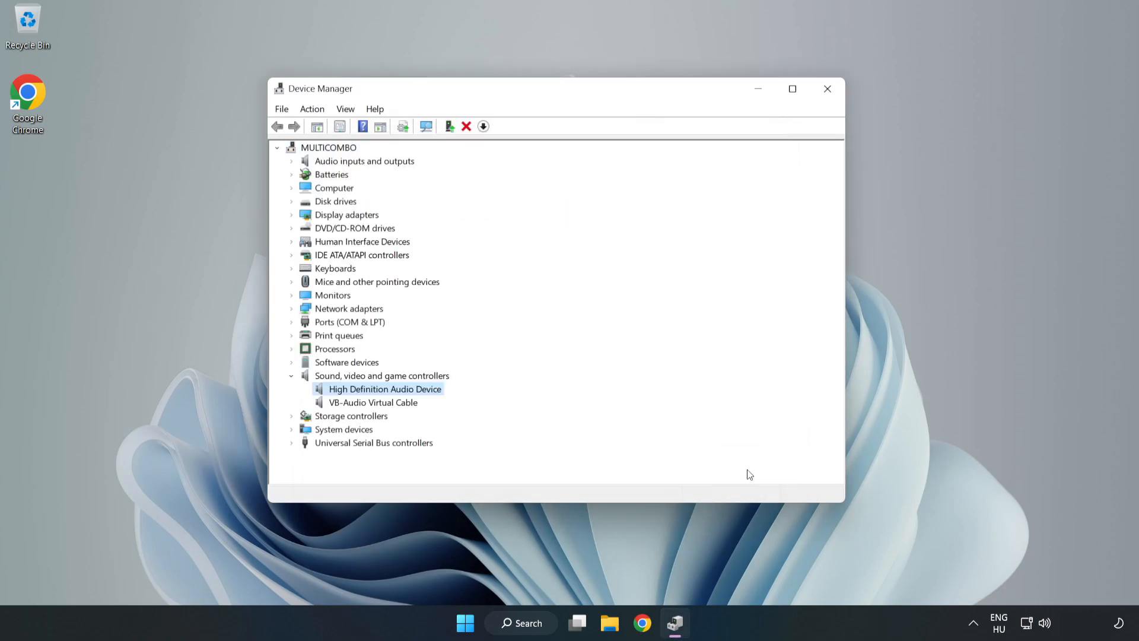
click(827, 89)
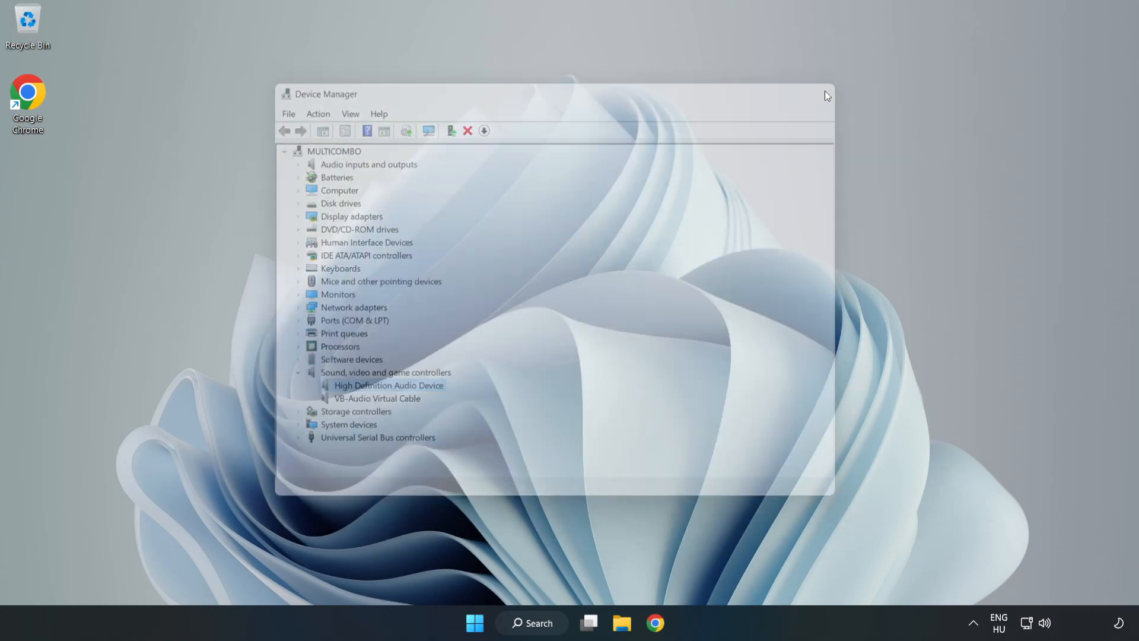
click(474, 623)
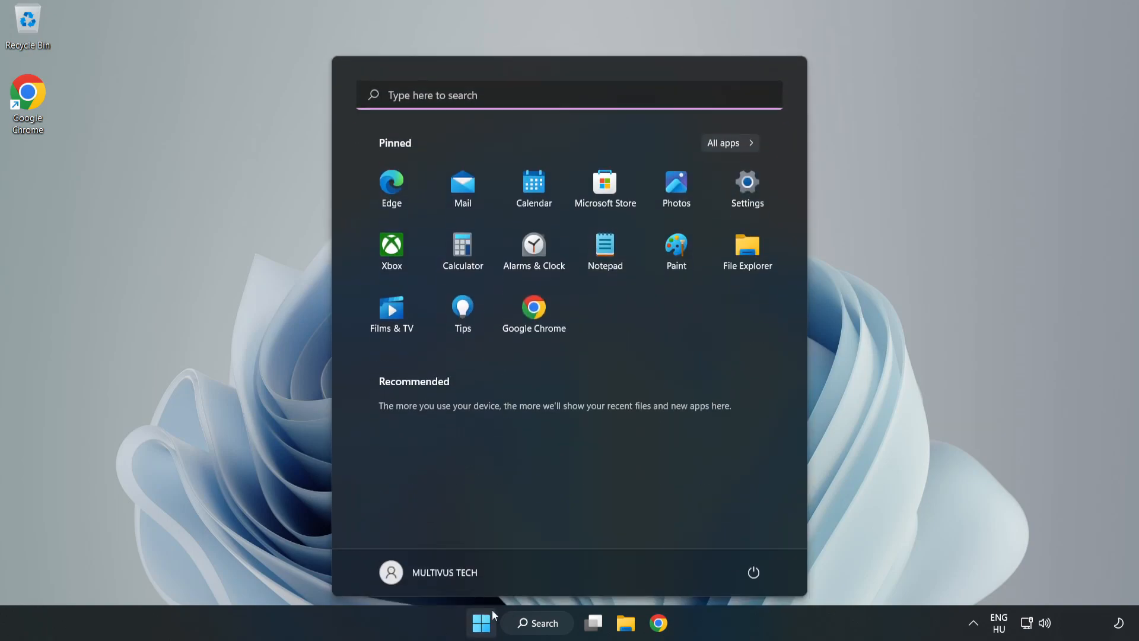
click(754, 571)
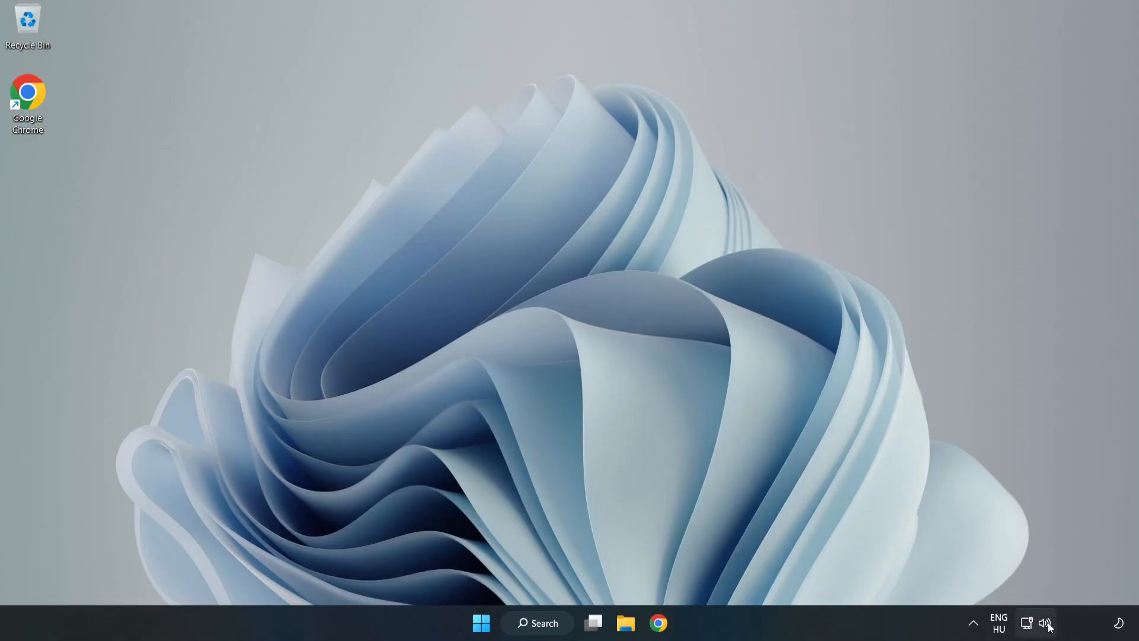
Step: Launch the Playing Audio troubleshooter from the system tray speaker icon
right_click(1045, 623)
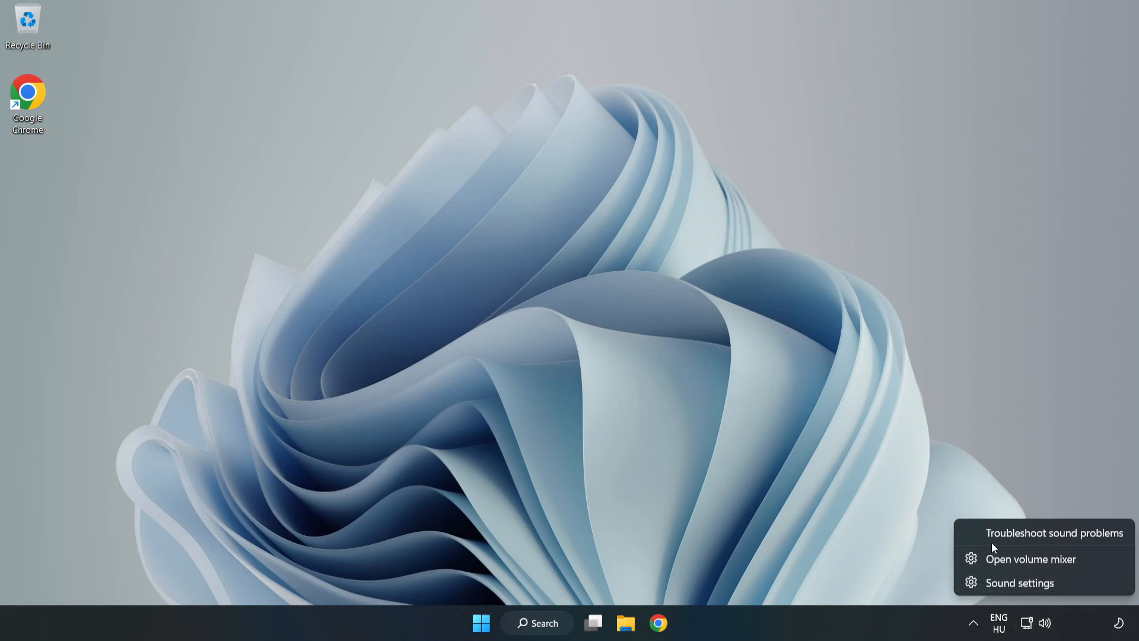
click(1053, 532)
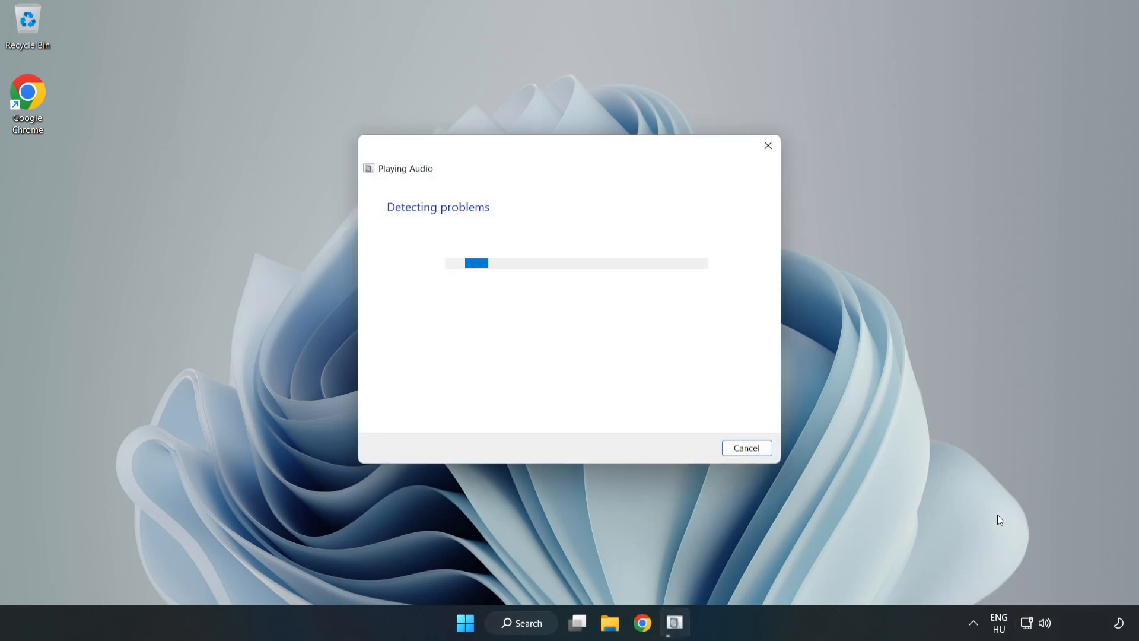
mouse_move(691, 379)
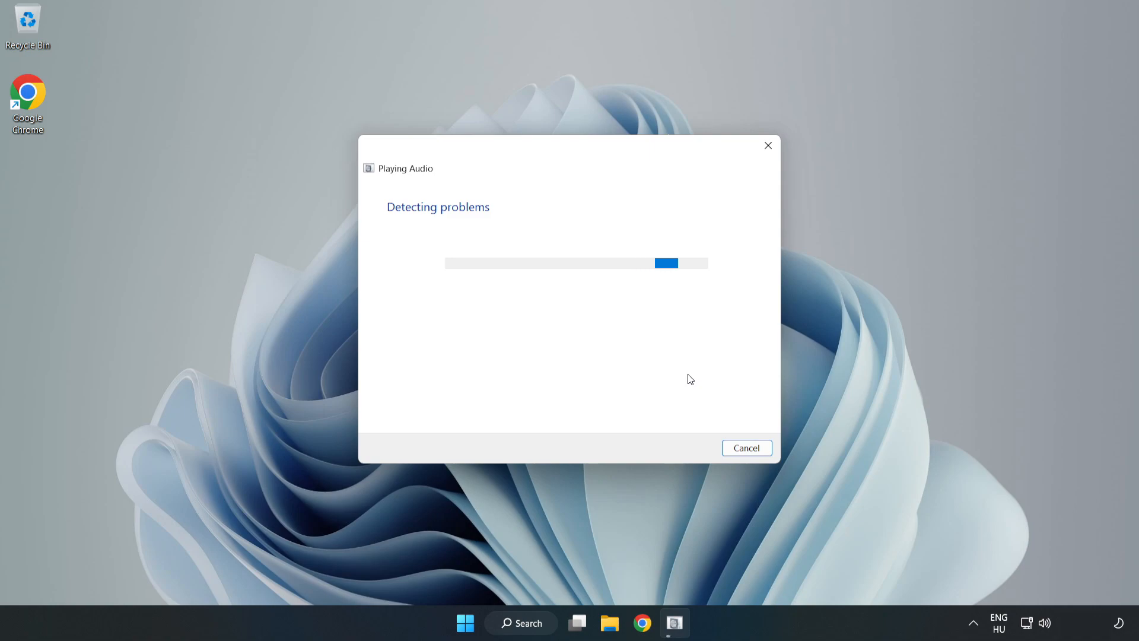